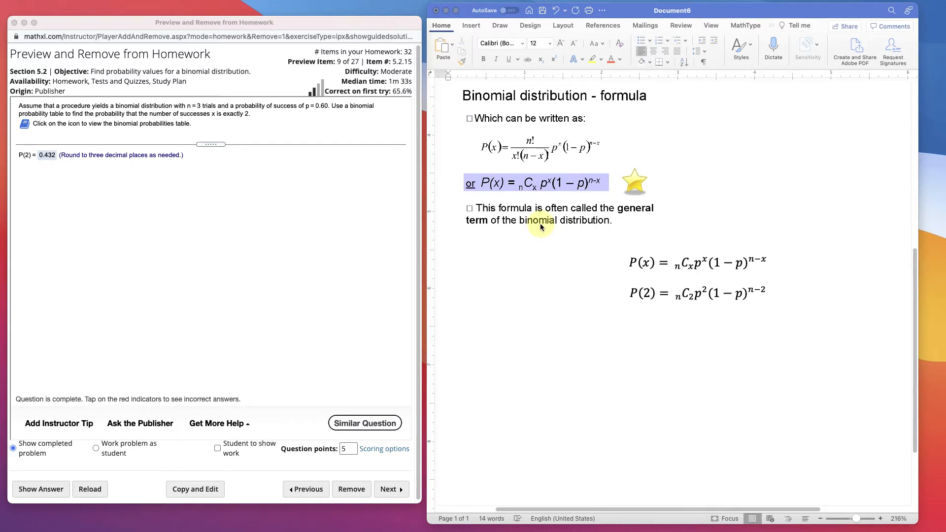
mouse_move(133, 192)
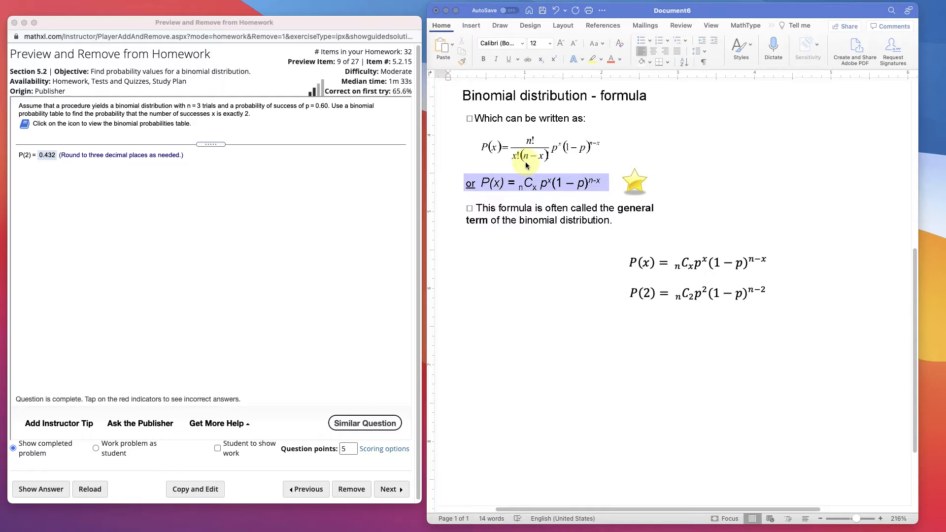
mouse_move(230, 235)
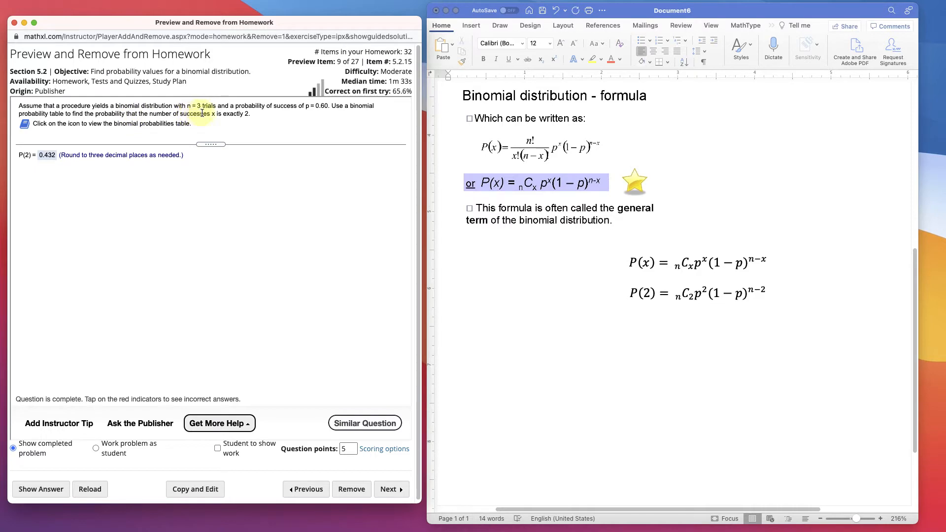
mouse_move(321, 112)
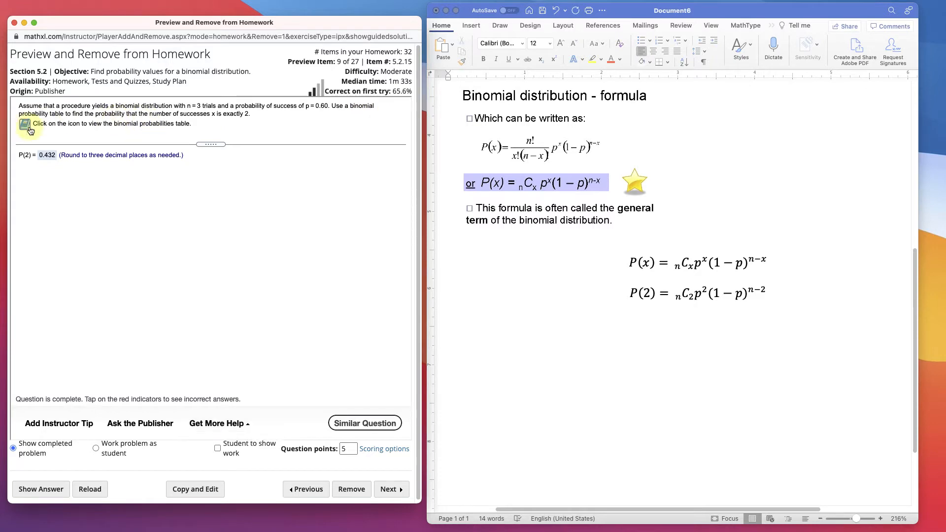
Bring up the binomial probabilities table and scroll to the n = 3 rows
click(26, 126)
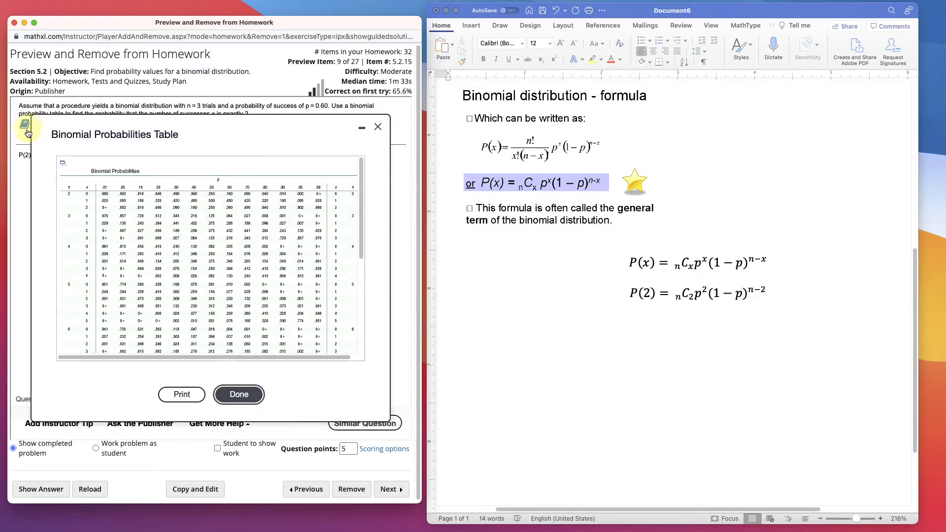
mouse_move(28, 131)
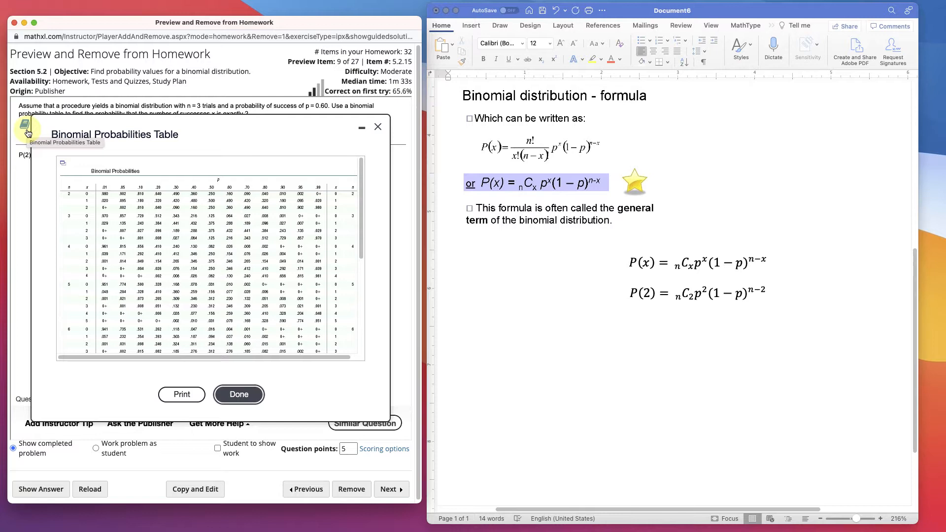
scroll(down, 3)
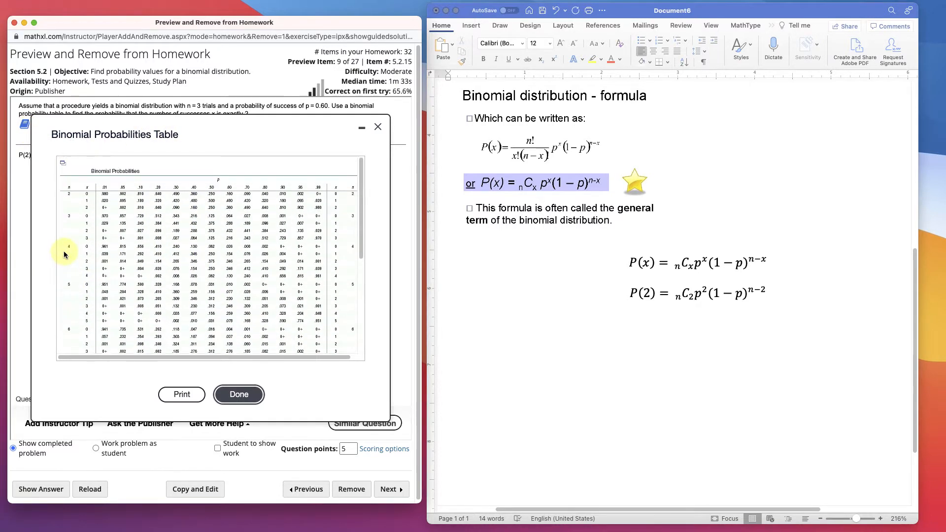
mouse_move(114, 188)
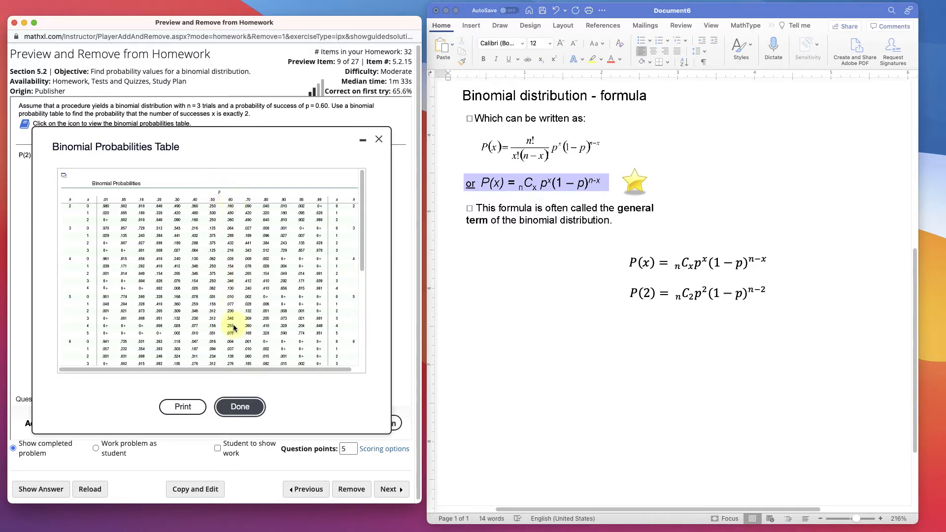
mouse_move(63, 123)
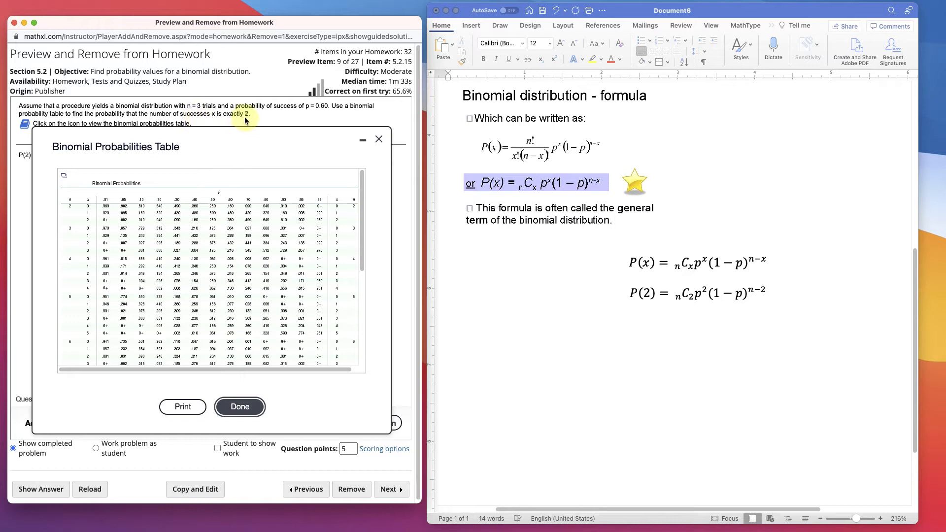
mouse_move(227, 153)
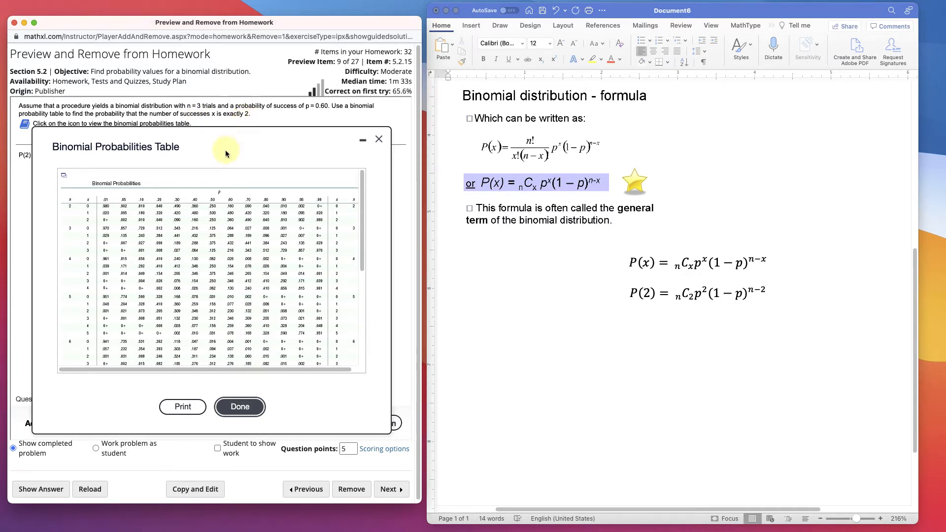
mouse_move(55, 141)
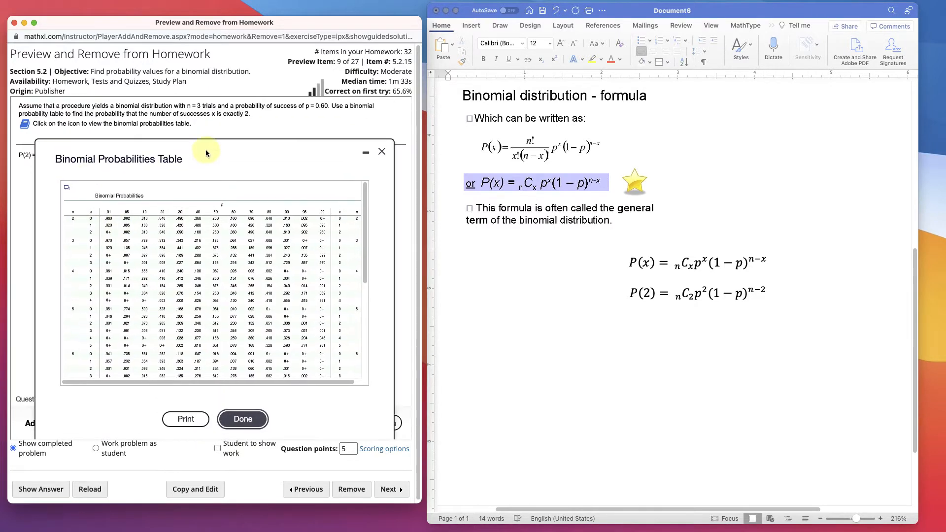
mouse_move(76, 235)
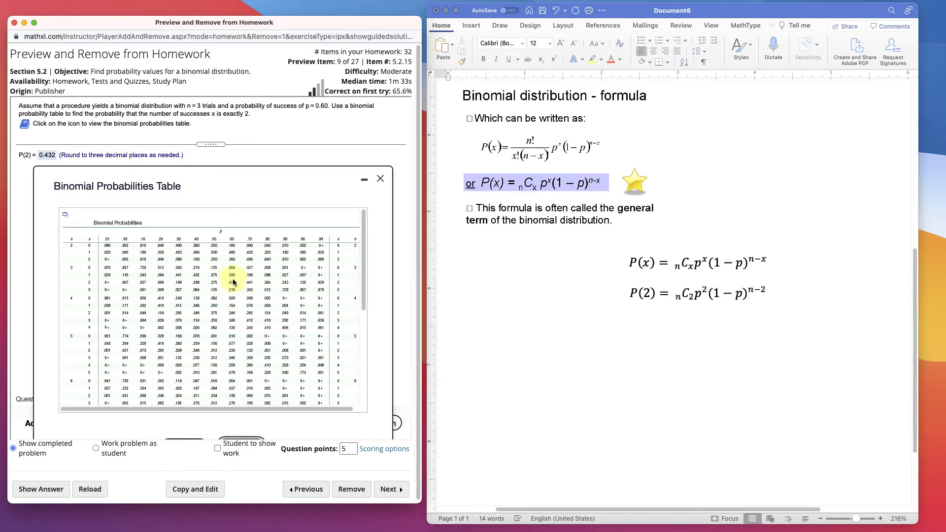
mouse_move(89, 283)
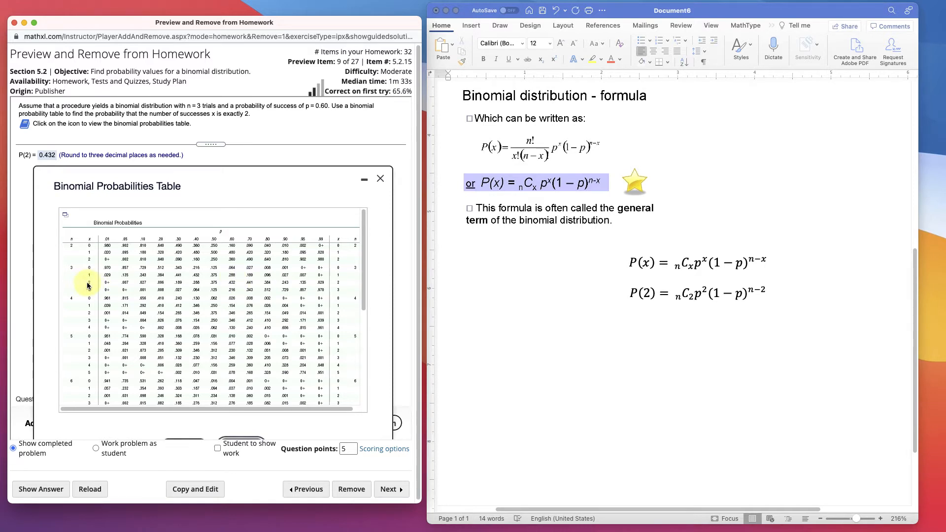
mouse_move(93, 283)
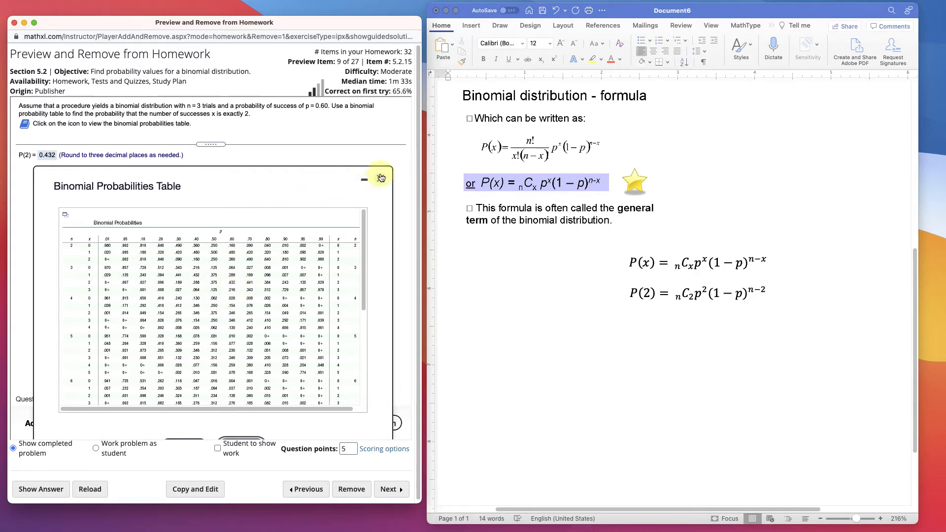
Close the binomial probabilities table, leaving P(2) = 0.432 as the answer
click(381, 177)
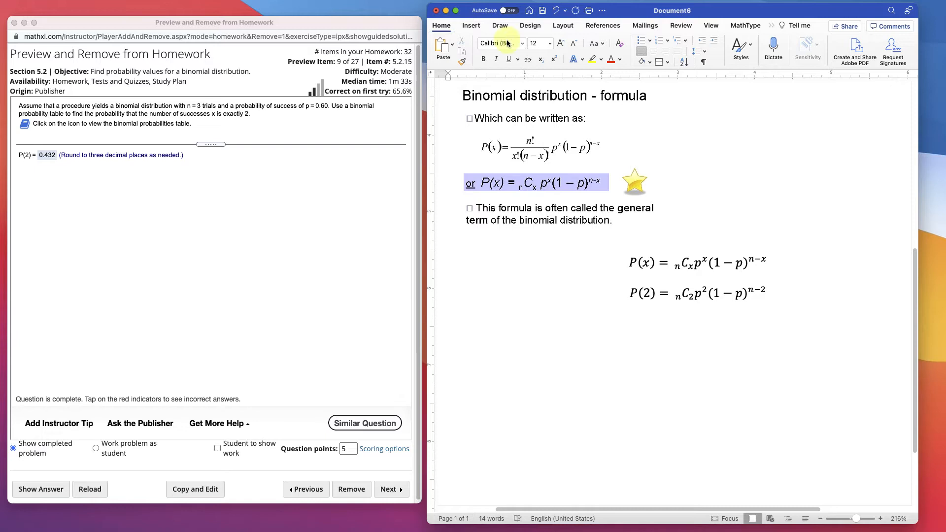
With the black pen, handwrite the givens n=3, x=2, p=.60 and q = 1 − p = .40
click(499, 26)
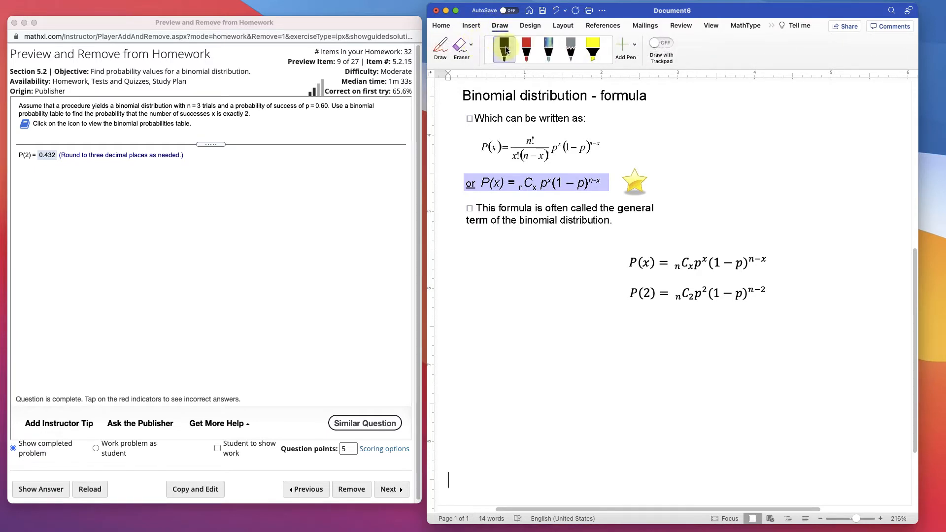
click(502, 49)
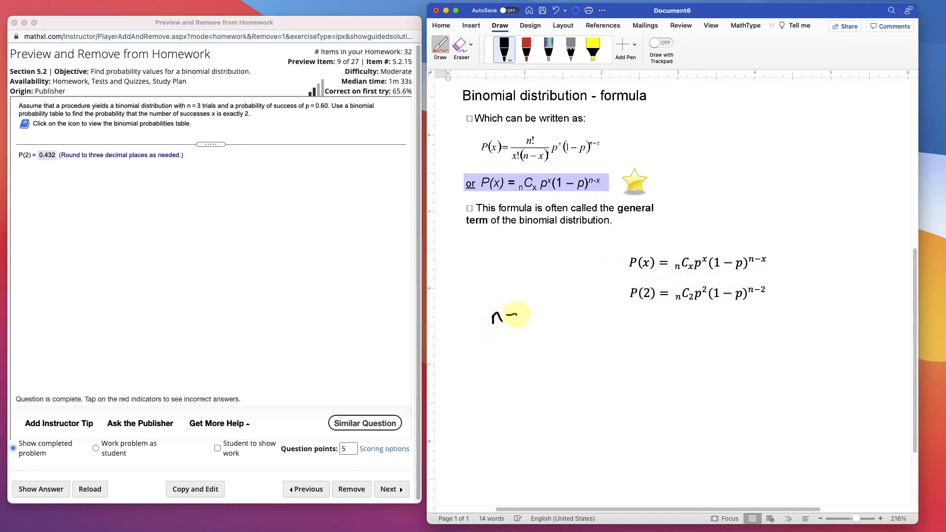
drag(510, 313, 534, 329)
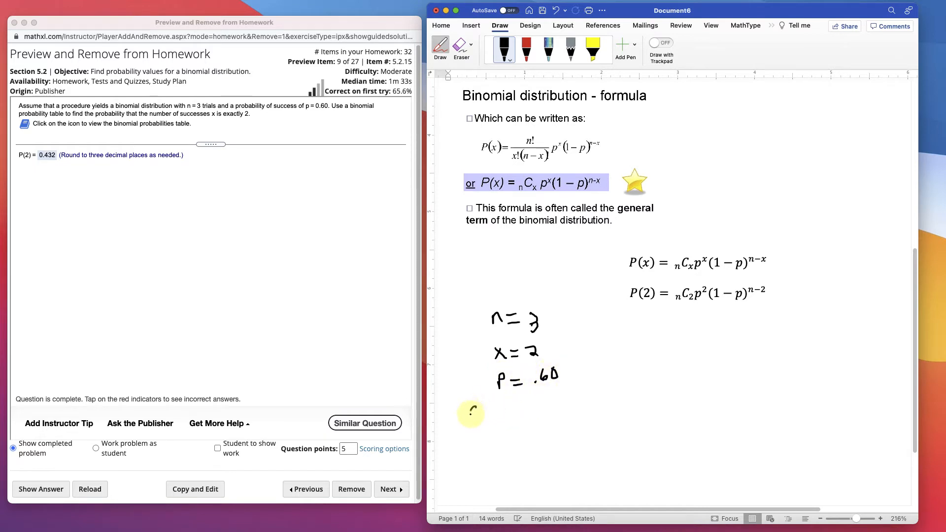
drag(471, 410, 515, 410)
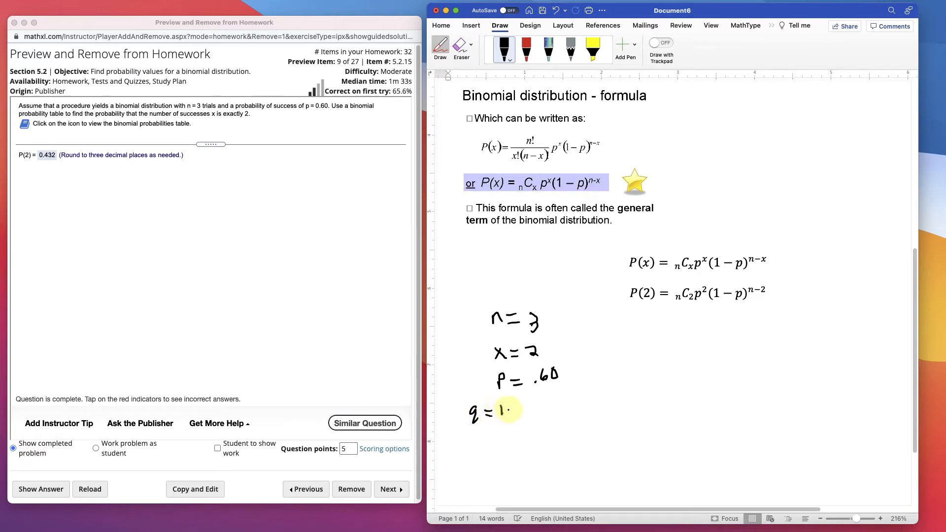
drag(498, 409, 546, 409)
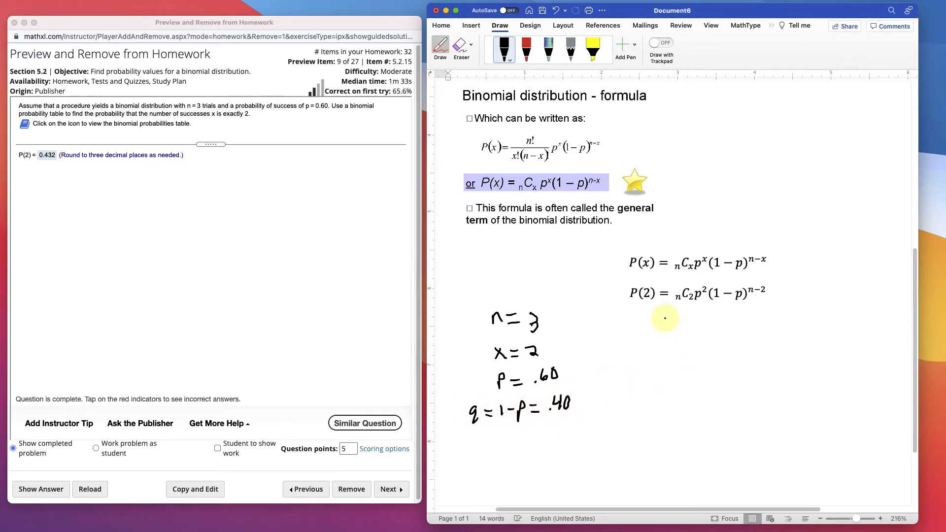
Handwrite P(2) = 3C2(.6)²(1−.6)^(3−2) beside the given values
drag(664, 316, 629, 342)
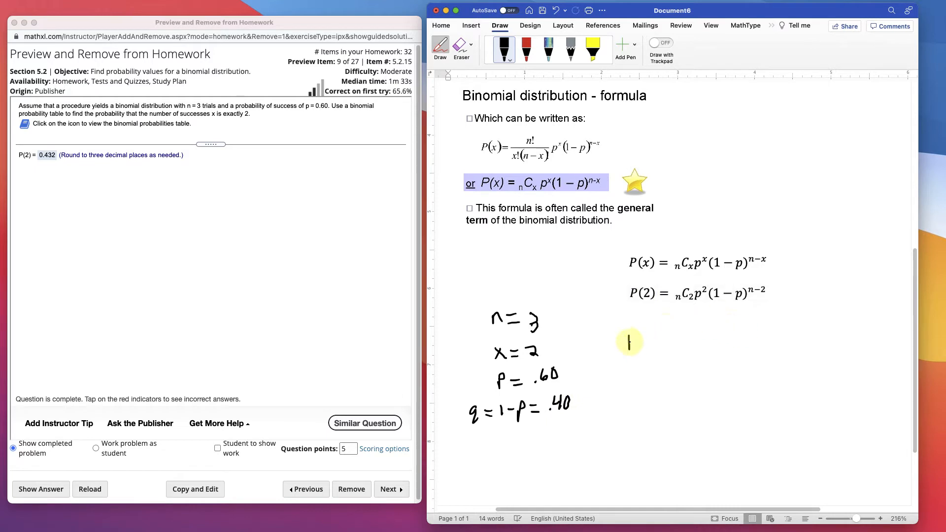
drag(630, 342, 670, 338)
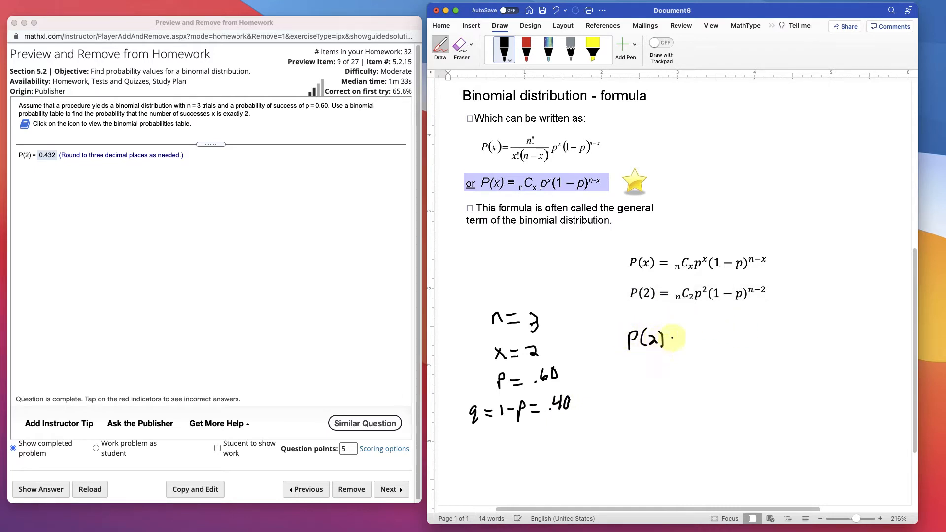
drag(670, 339, 681, 339)
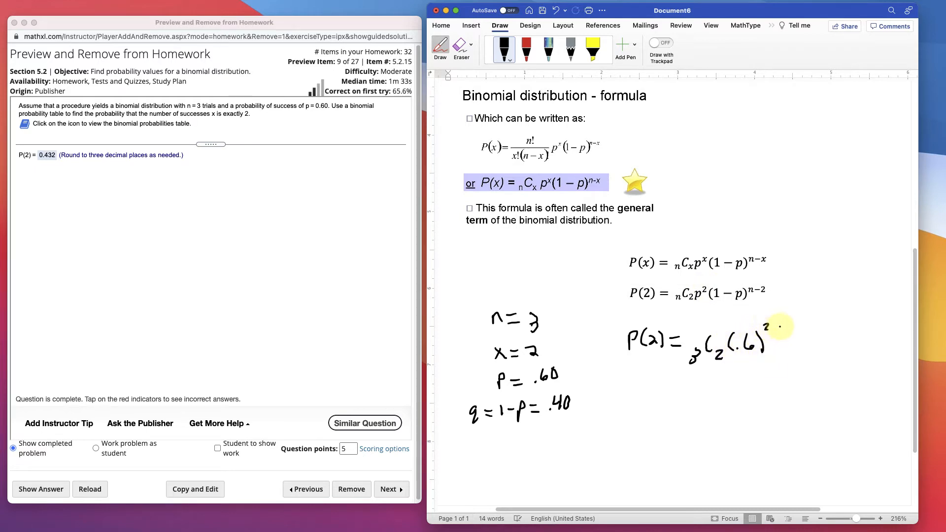
drag(781, 341, 811, 344)
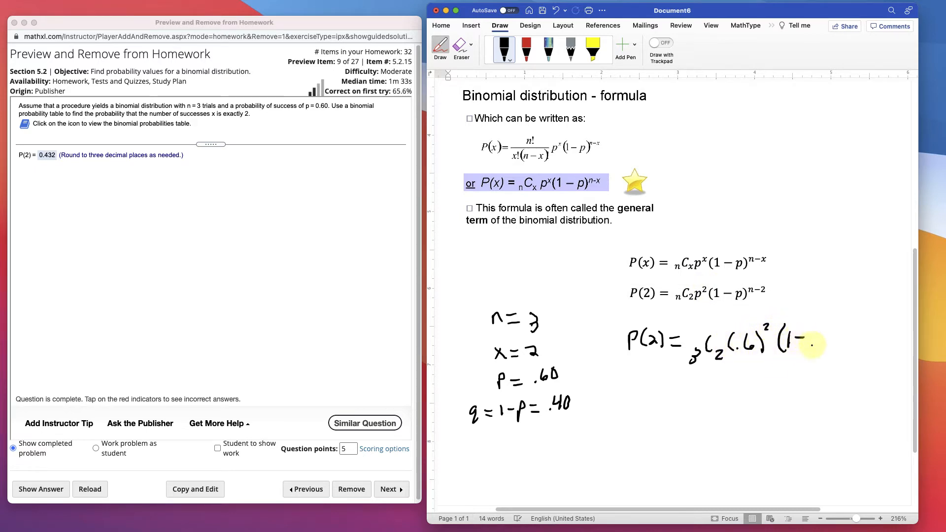
drag(811, 344, 839, 338)
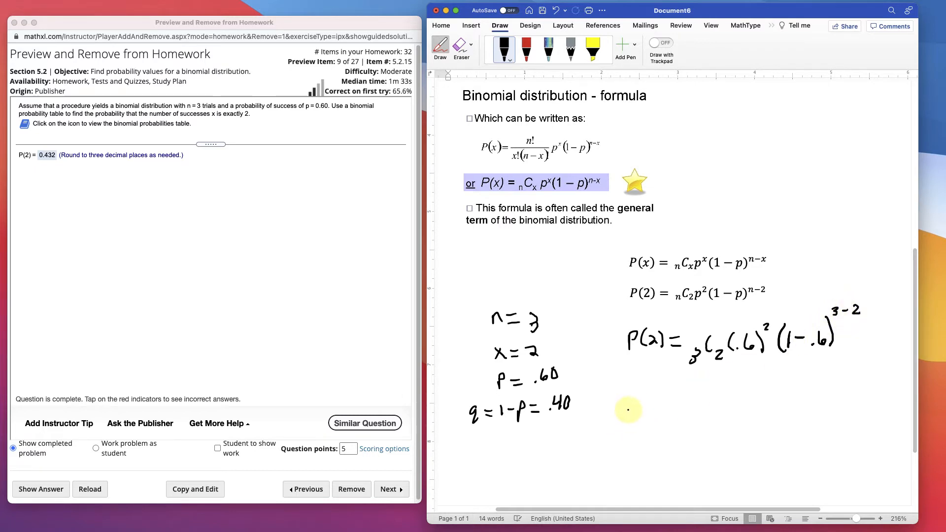
mouse_move(528, 296)
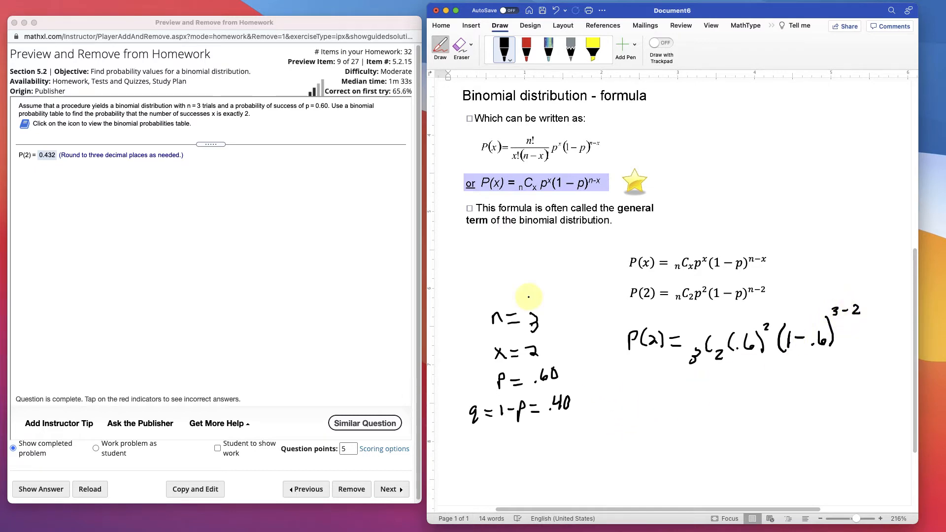
mouse_move(694, 394)
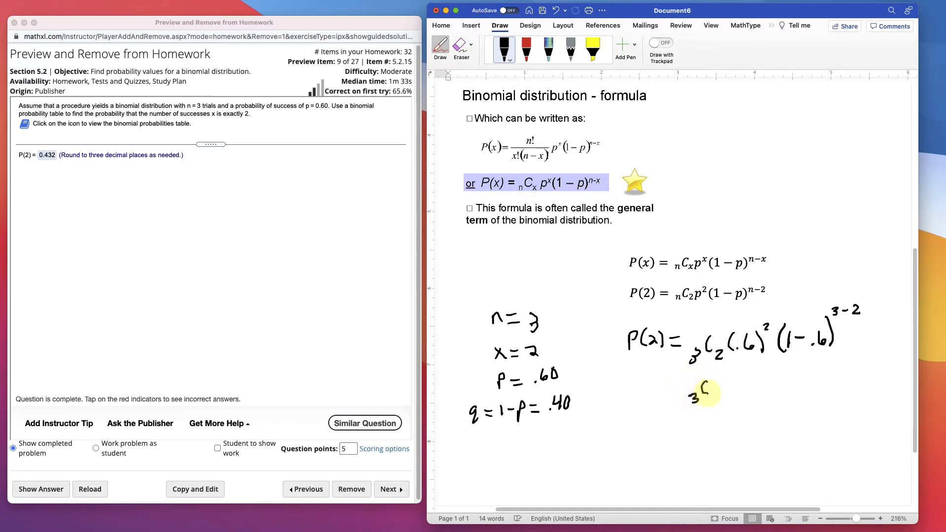
Handwrite the simplified line P(2) = 3C2(.6)²(.4)¹
drag(724, 392, 733, 383)
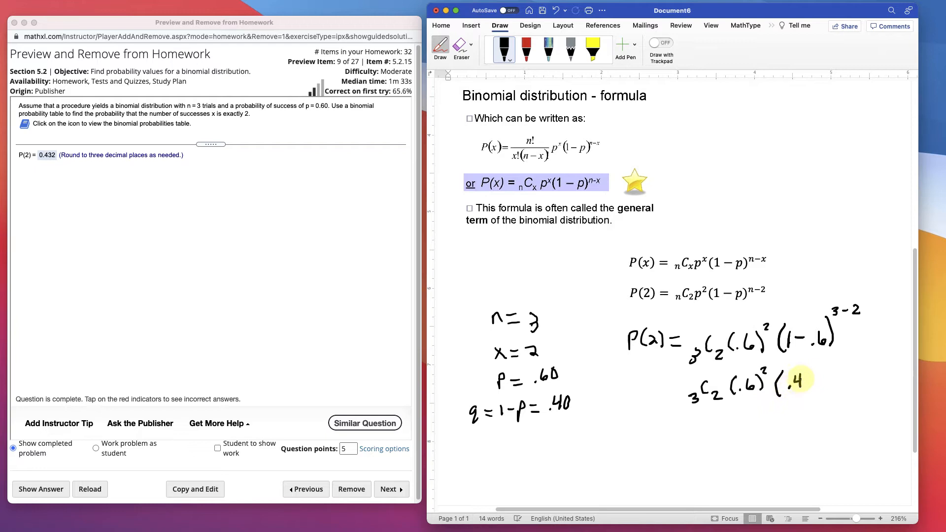
drag(805, 387, 813, 364)
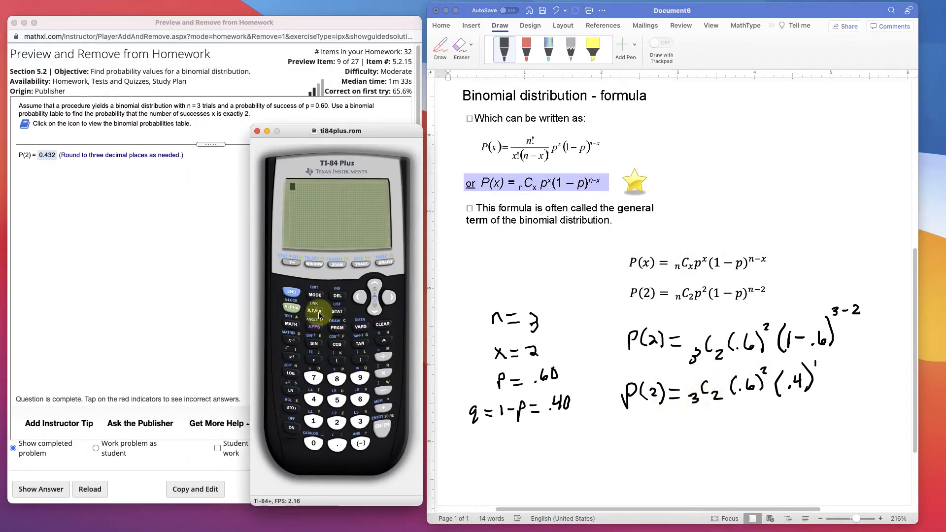
mouse_move(292, 339)
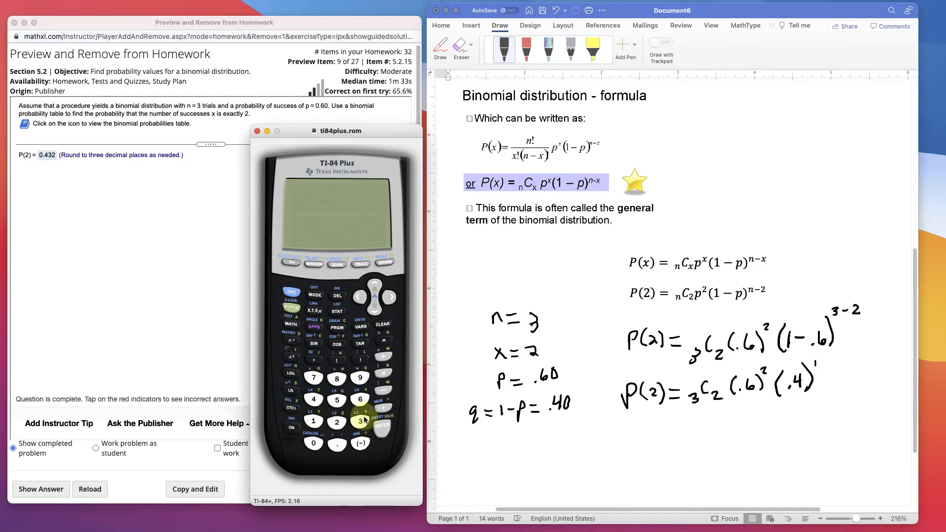
Evaluate 3 nCr 2 = 3, then Ans*(.6)²*.4 = .432 on the TI-84
click(360, 420)
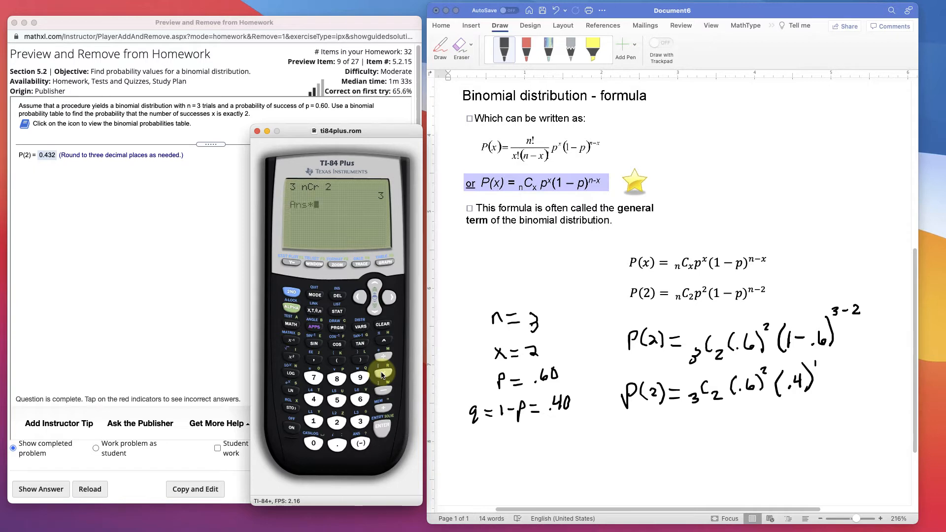
mouse_move(336, 364)
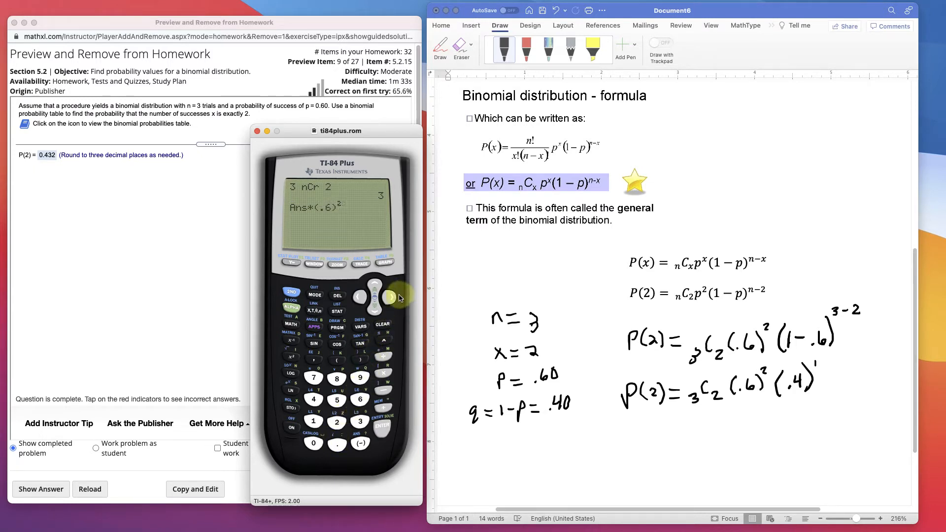
click(381, 378)
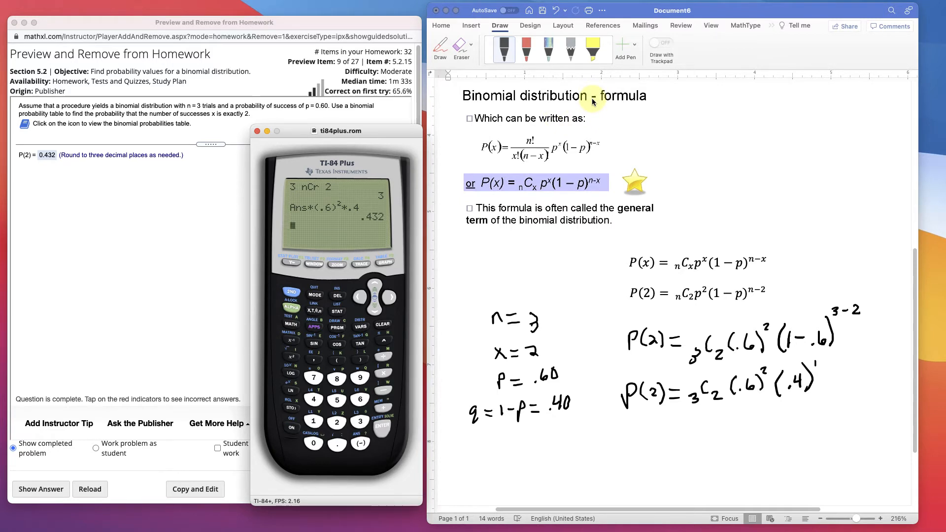
mouse_move(583, 460)
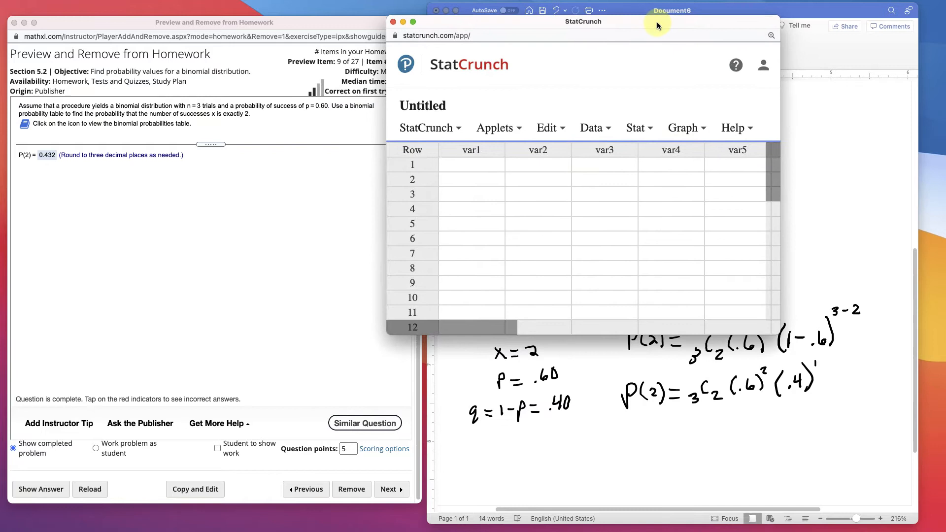
Compute binomial P(X = 2) = 0.432 for n = 3, p = .6 in the StatCrunch calculator
click(635, 127)
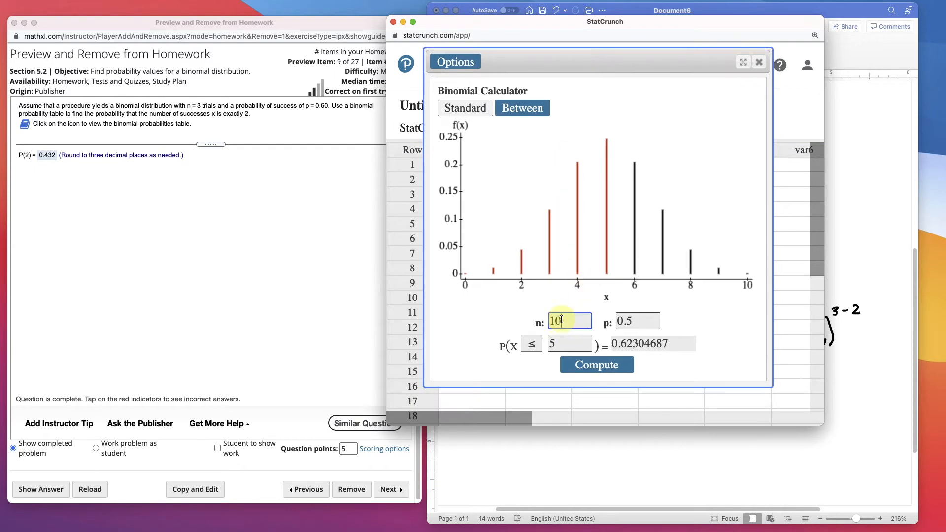
text(3)
click(638, 320)
text(.6)
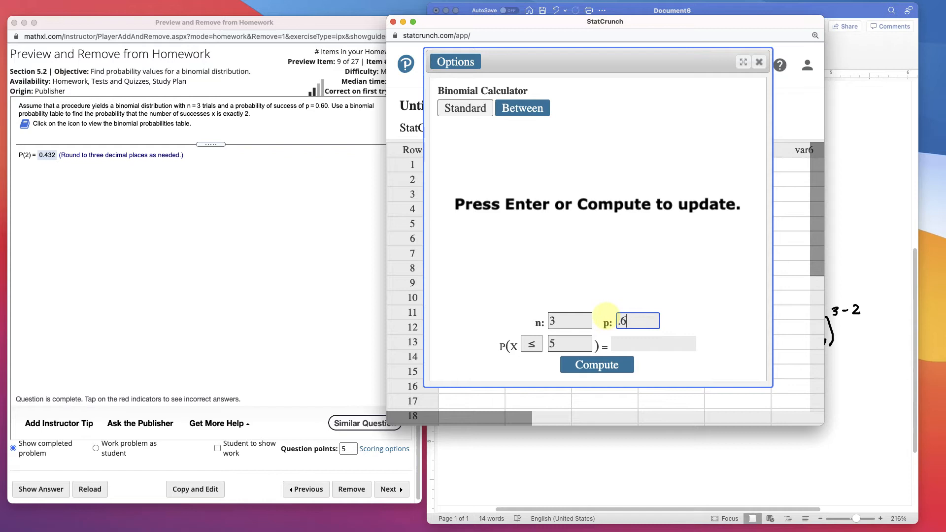
click(531, 345)
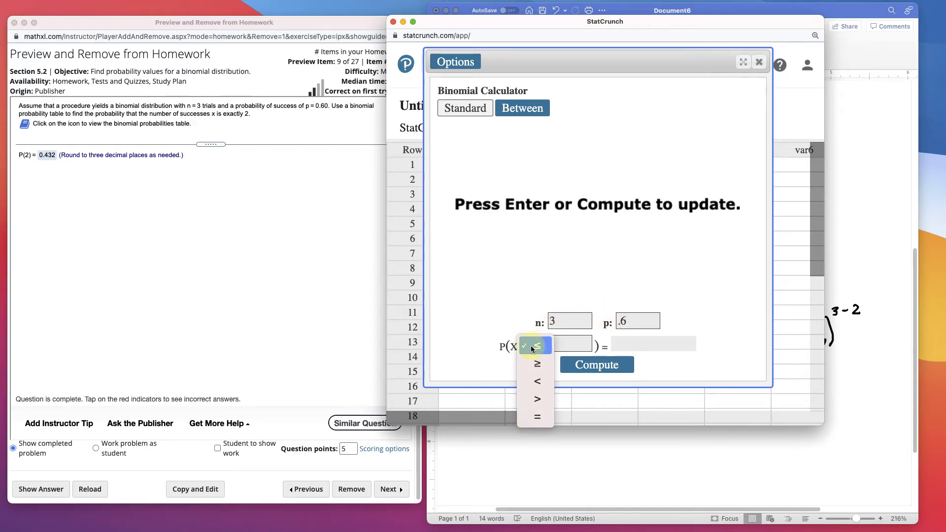
click(536, 416)
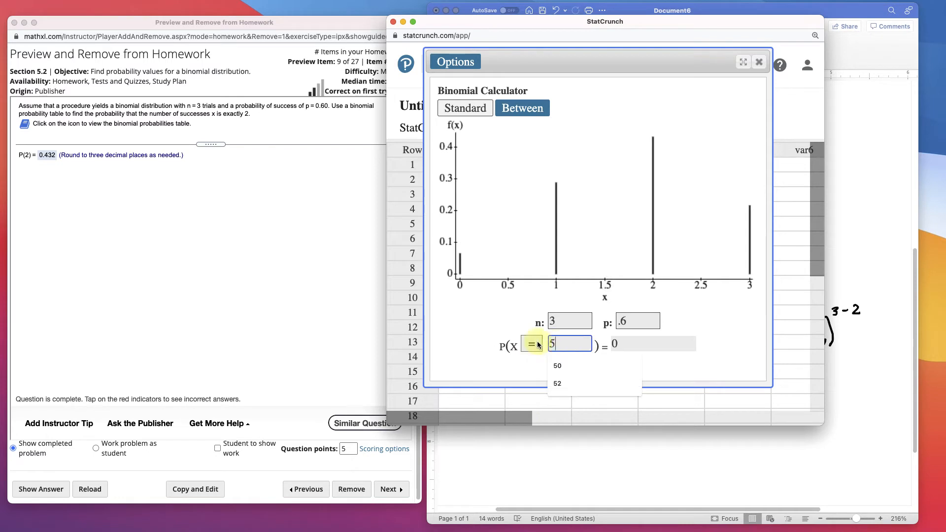
text(2)
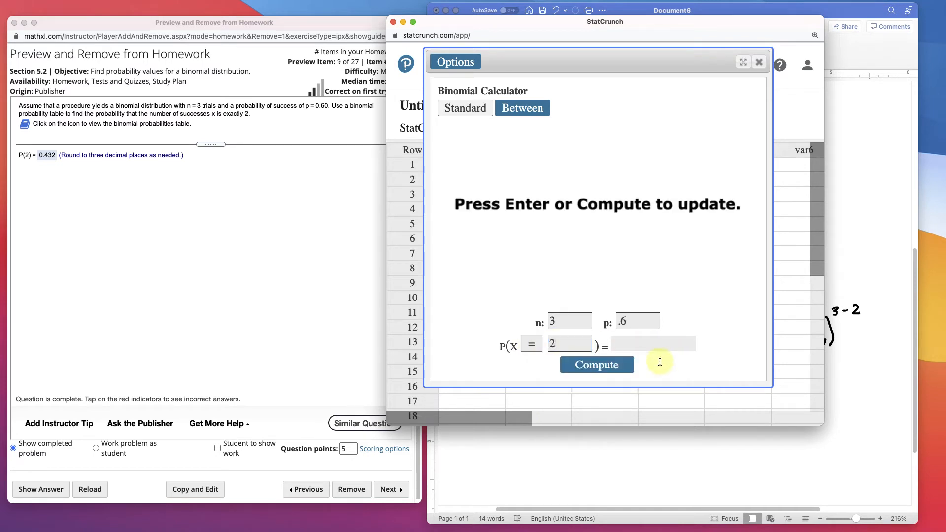
click(596, 364)
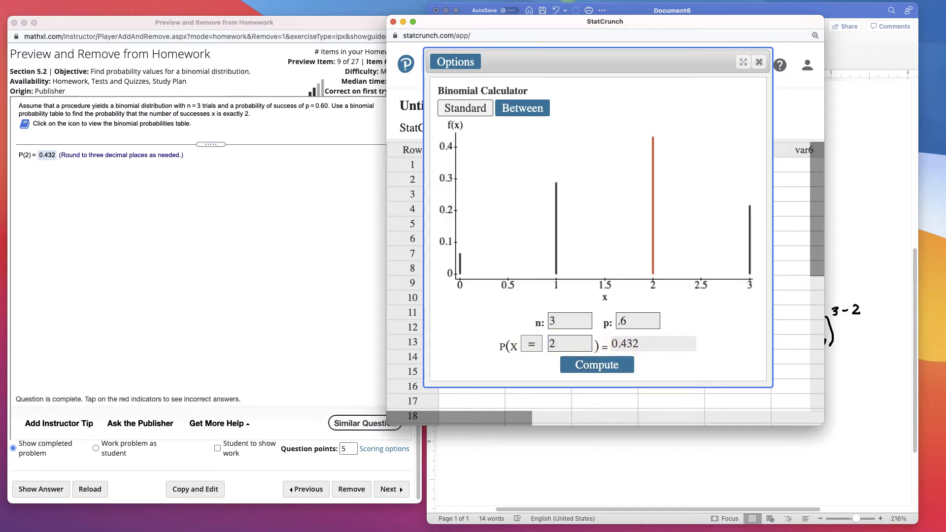
drag(604, 10, 335, 158)
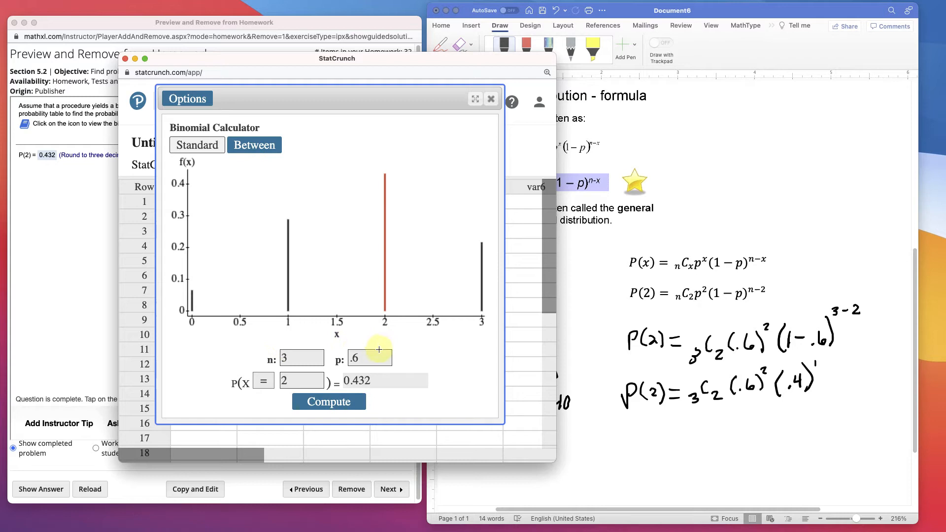
mouse_move(333, 350)
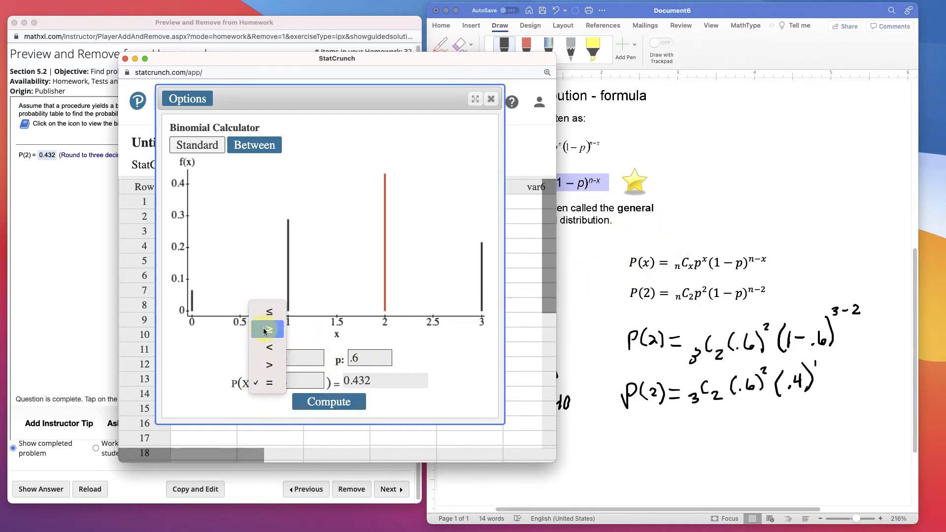
Compare P(X ≤ 2) = 0.784, switch back to P(X = 2), then try P(X < 2)
click(269, 330)
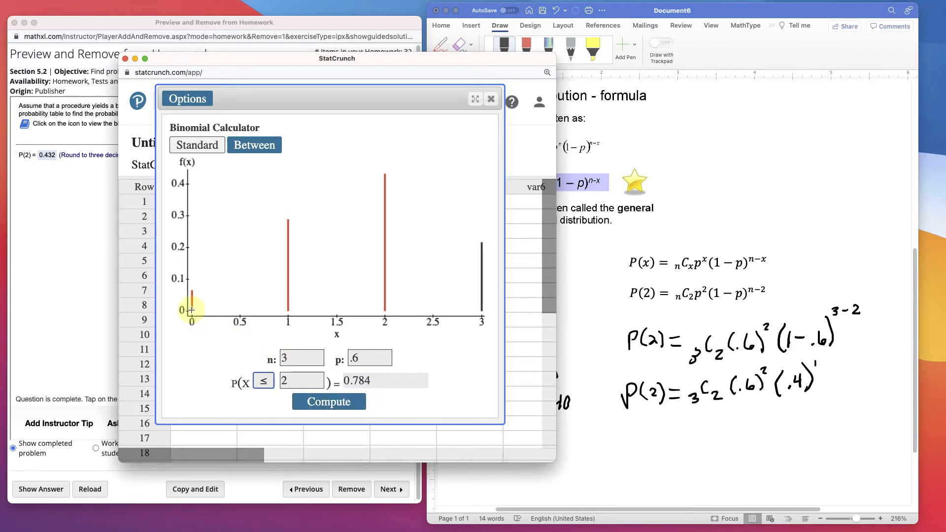
mouse_move(367, 288)
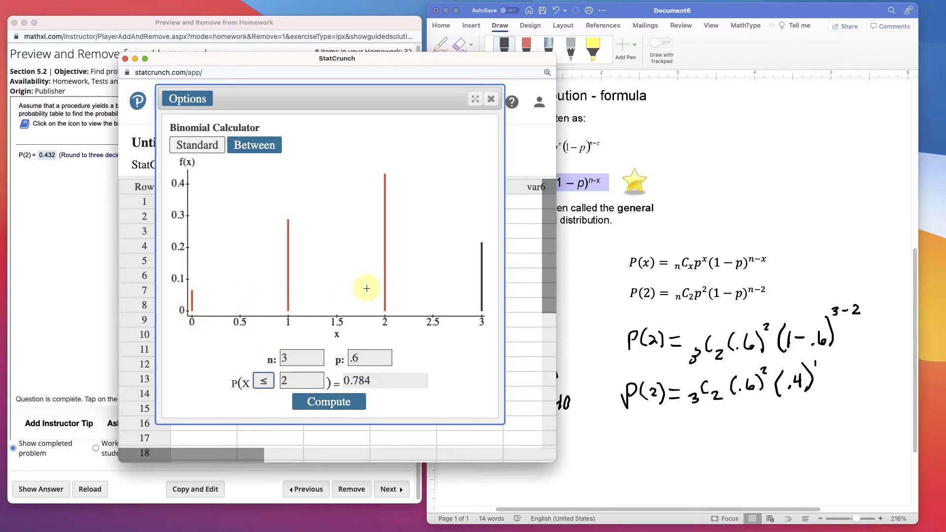
click(262, 381)
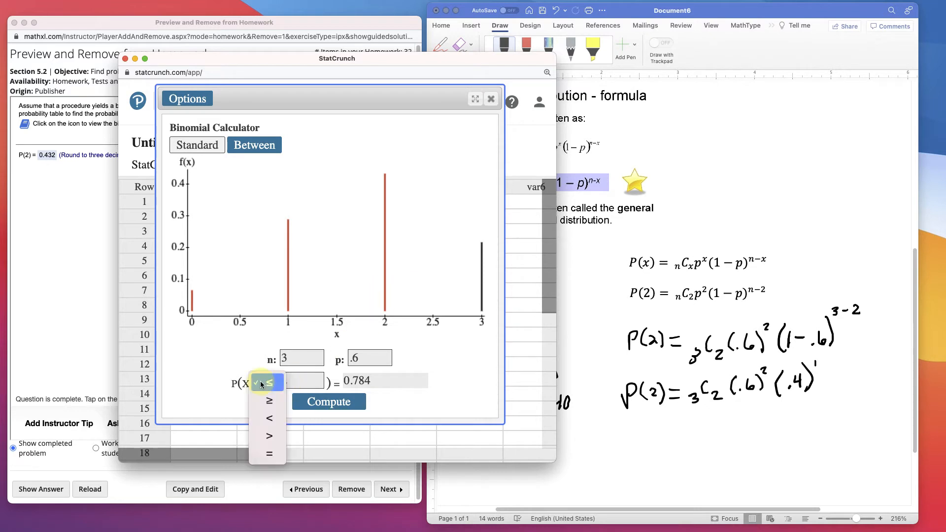
click(268, 454)
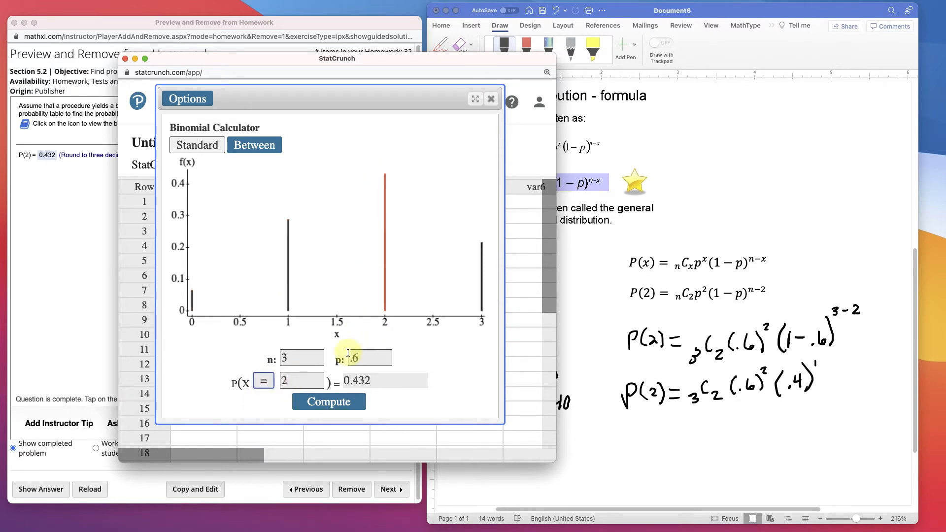
click(263, 380)
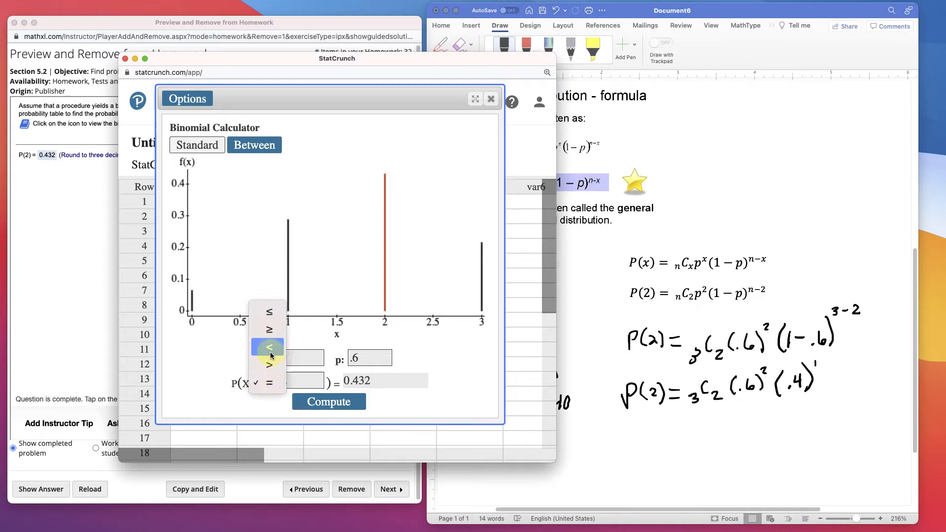
click(268, 330)
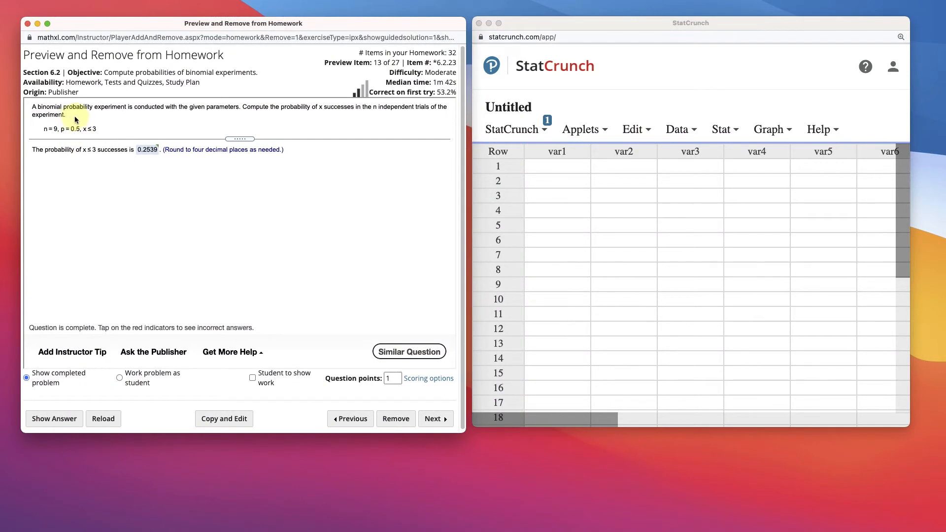
mouse_move(237, 115)
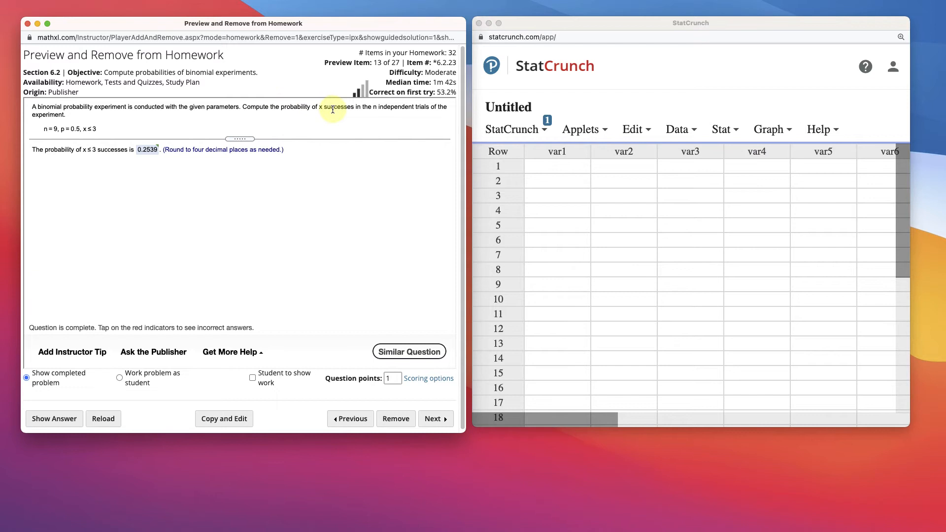
mouse_move(394, 113)
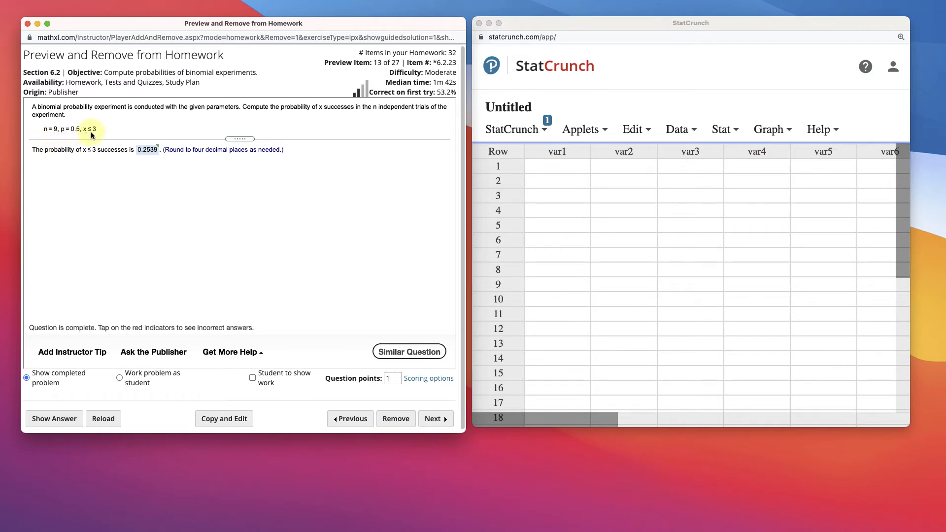
mouse_move(86, 158)
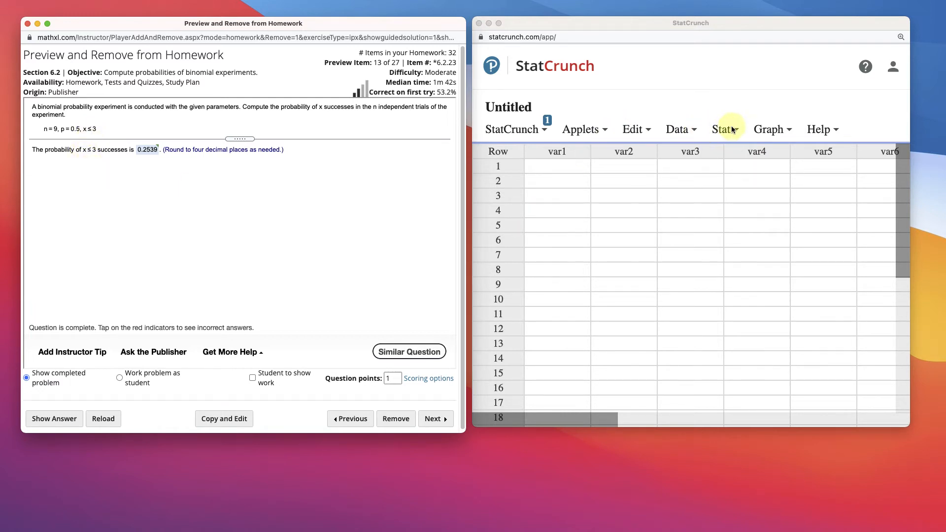
Compute binomial P(X ≤ 3) = 0.25390625 for n = 9, p = .5 in StatCrunch
click(723, 129)
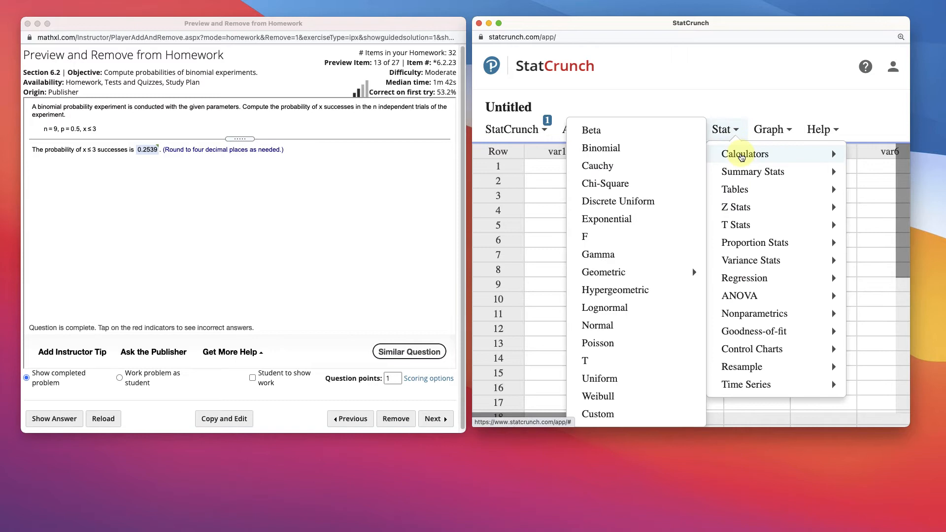
click(600, 148)
text(3)
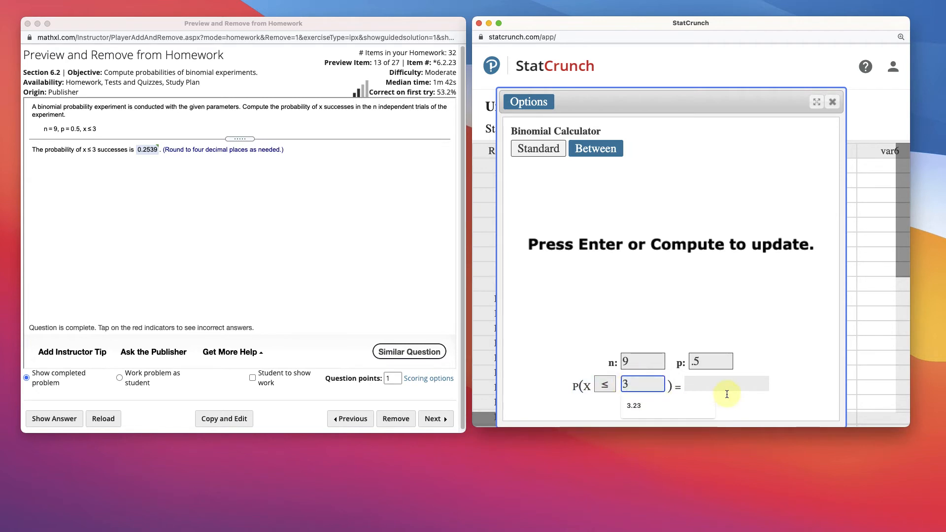
click(668, 405)
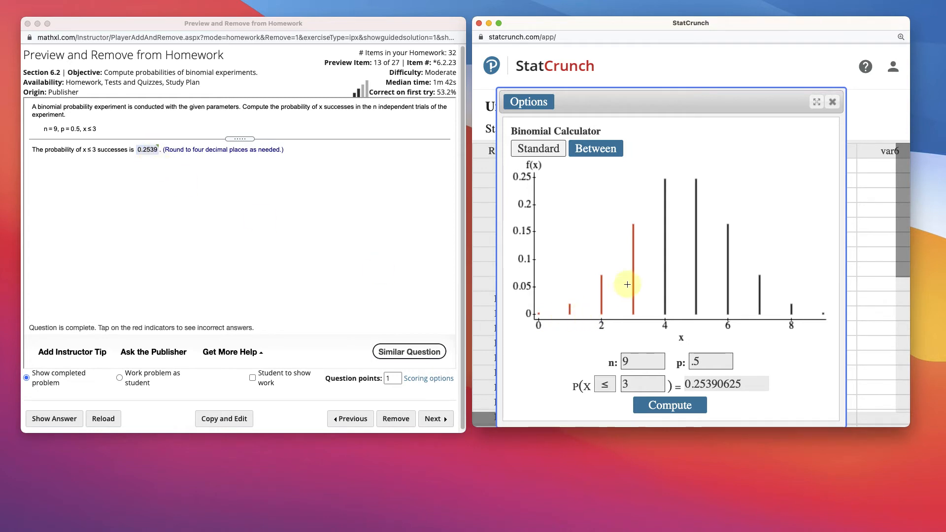
mouse_move(600, 329)
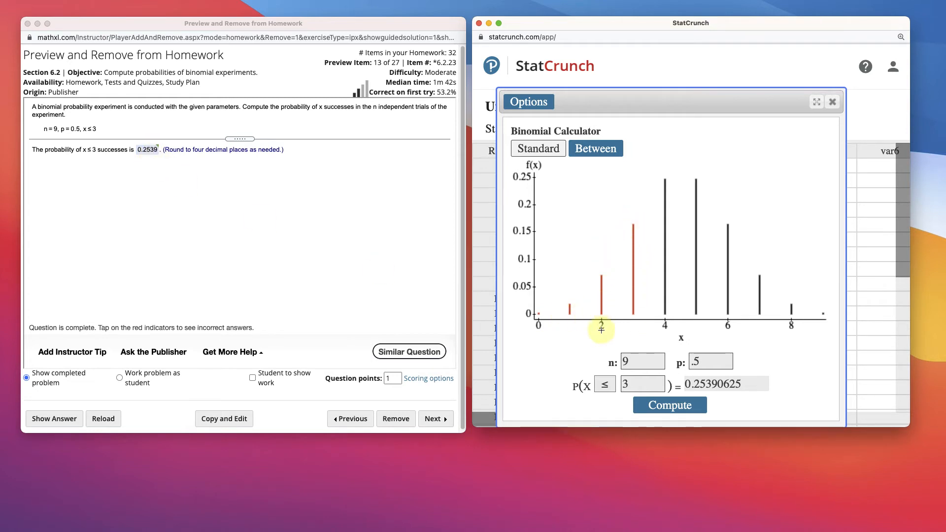
mouse_move(539, 294)
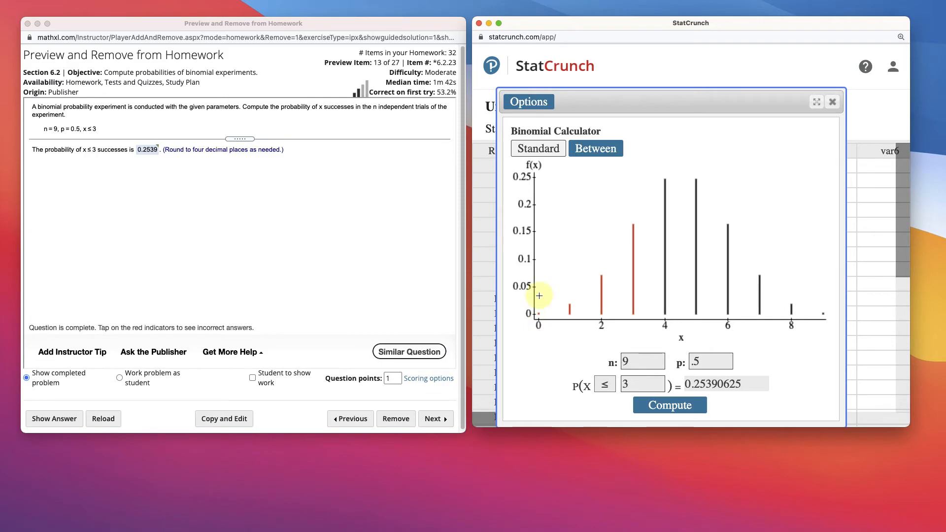
click(641, 362)
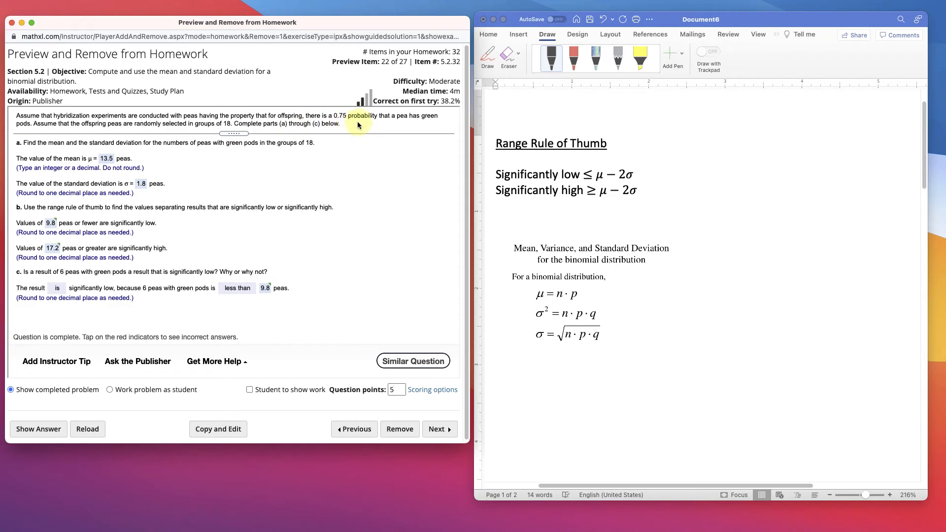
mouse_move(202, 106)
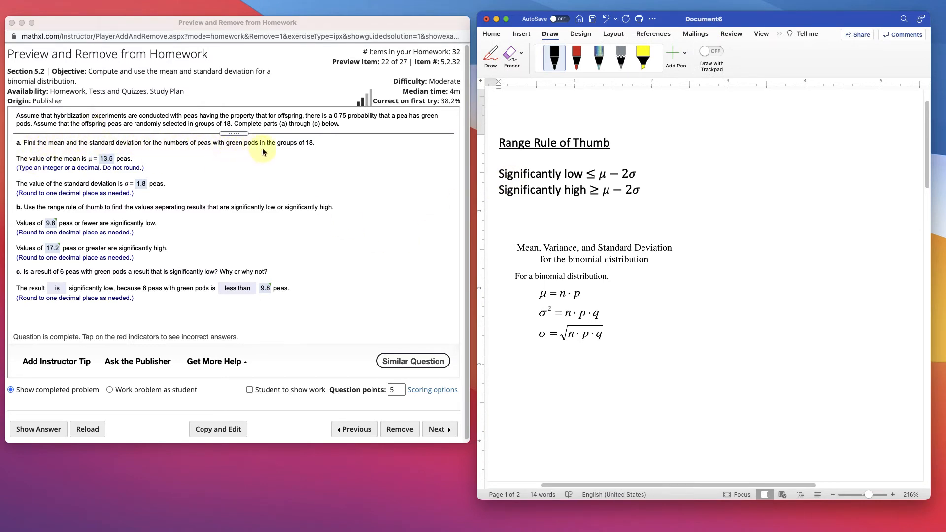
mouse_move(719, 227)
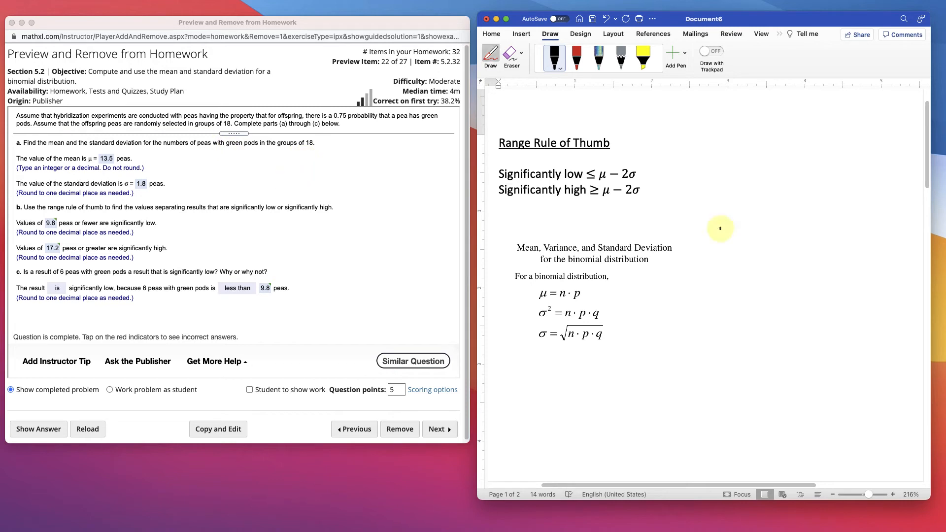
Handwrite n = 18, μ = 18·0.75 = 13.5, and σ = √(18·.75·.25) beneath it
drag(716, 228, 772, 232)
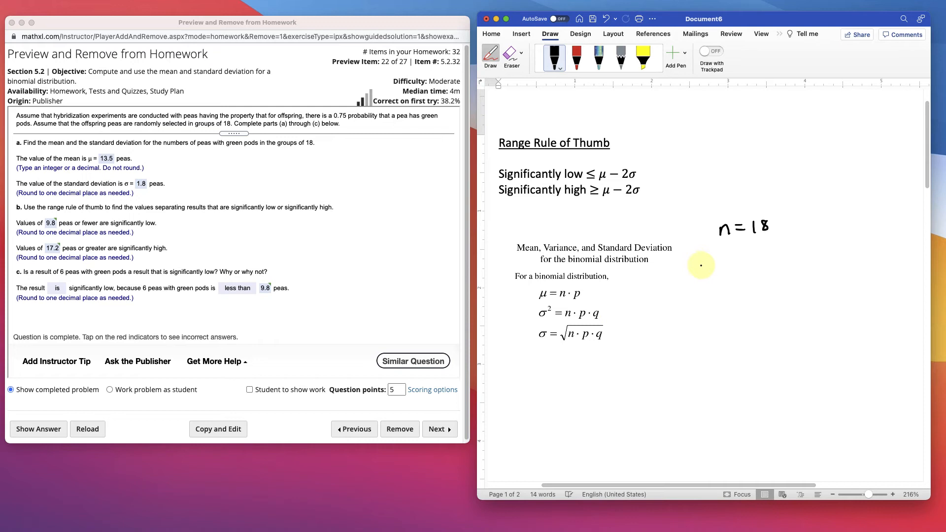
drag(706, 259, 751, 259)
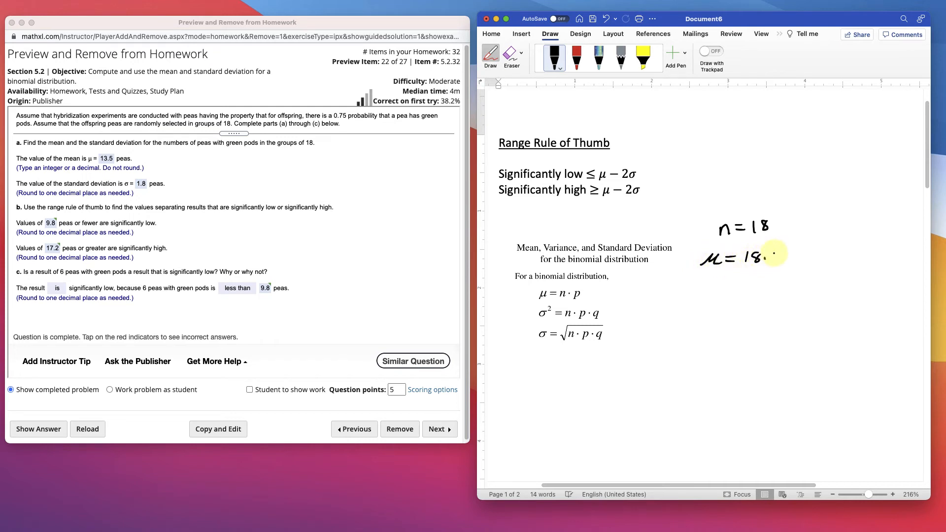
drag(773, 253, 808, 256)
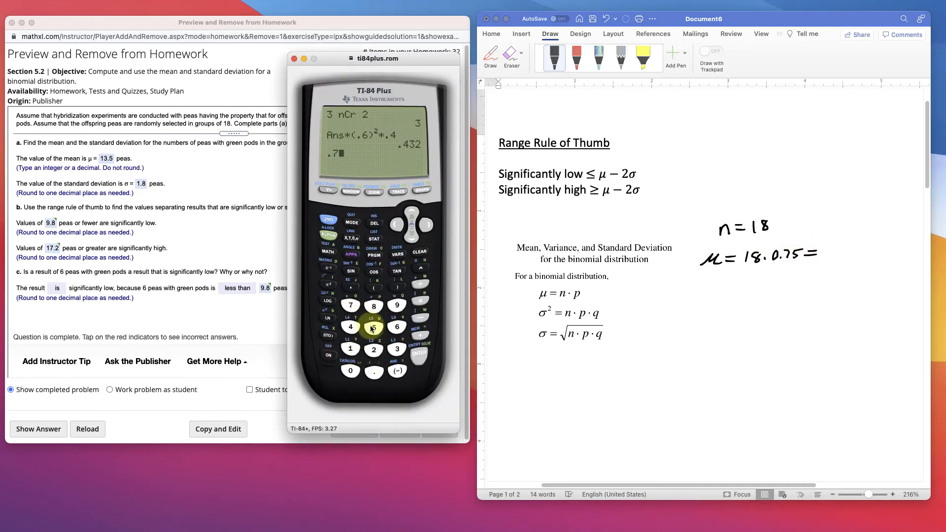
click(349, 349)
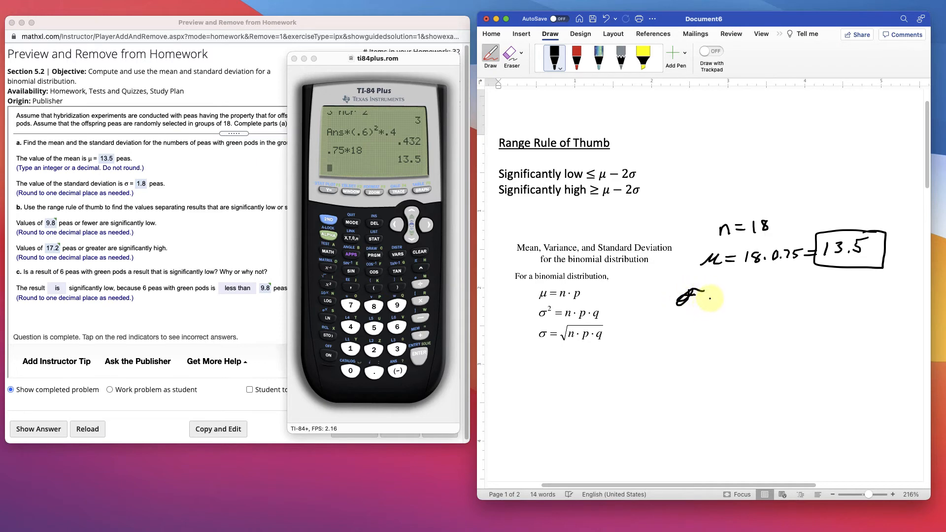
drag(700, 304, 811, 292)
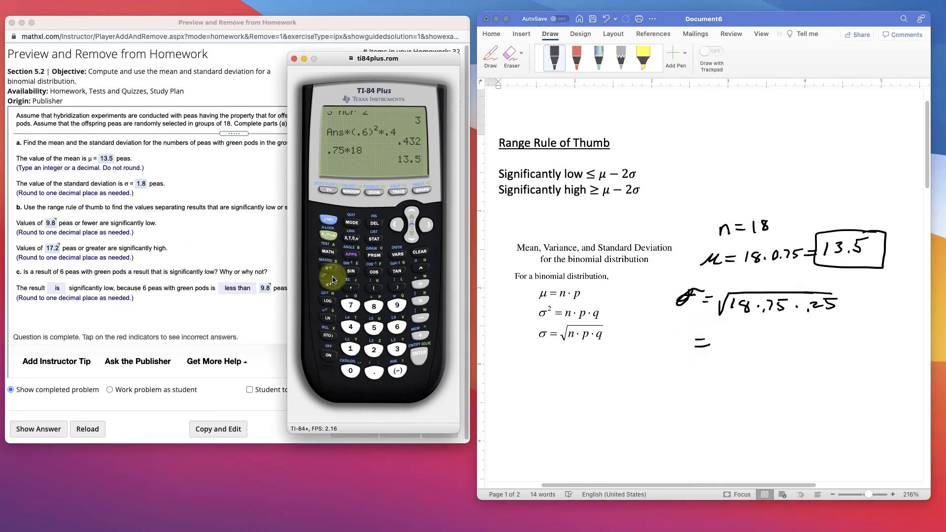
Evaluate √(18·.75·.25) = 1.837117307 on the TI-84
click(373, 349)
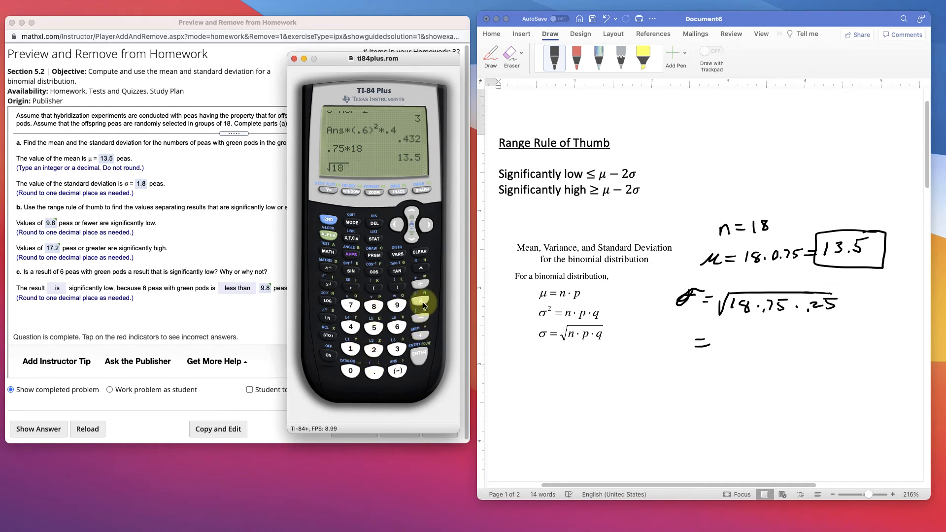
click(351, 304)
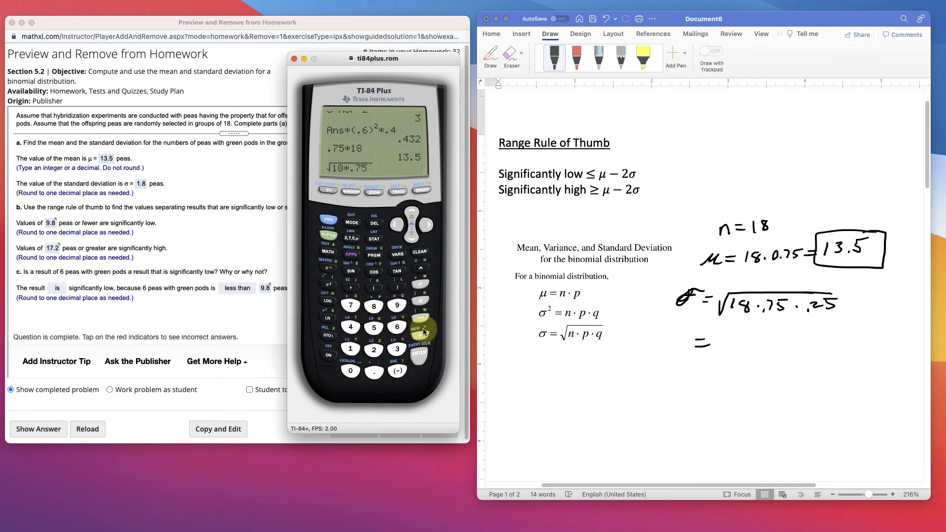
click(373, 349)
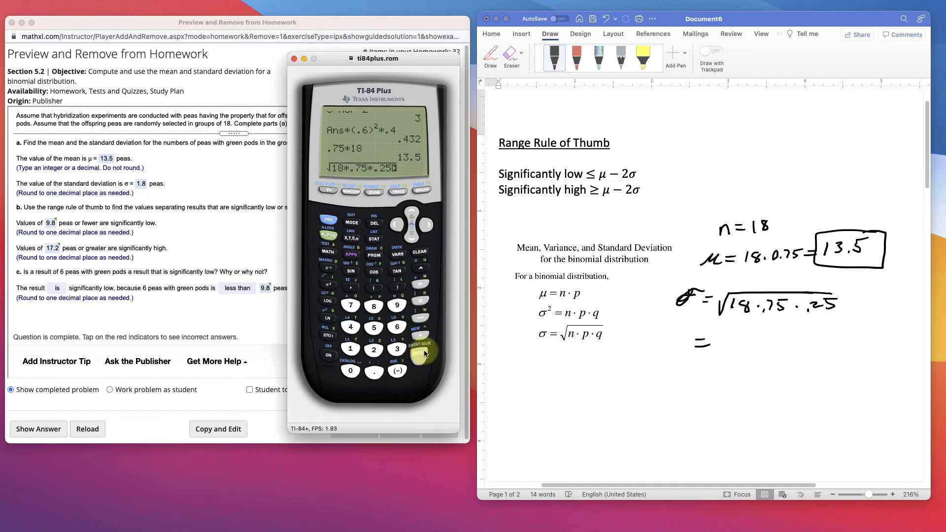
click(419, 352)
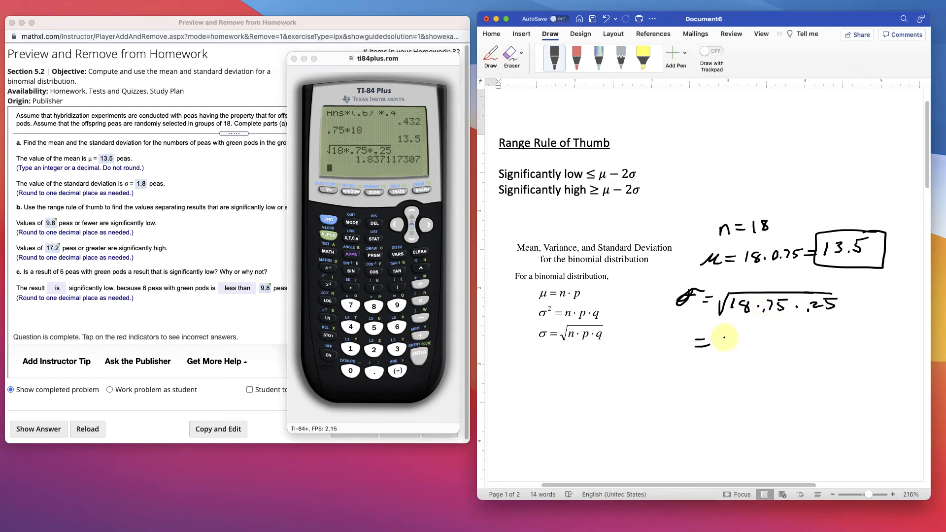
Handwrite σ = 1.837 in the notes and put the calculator away
drag(724, 337, 759, 340)
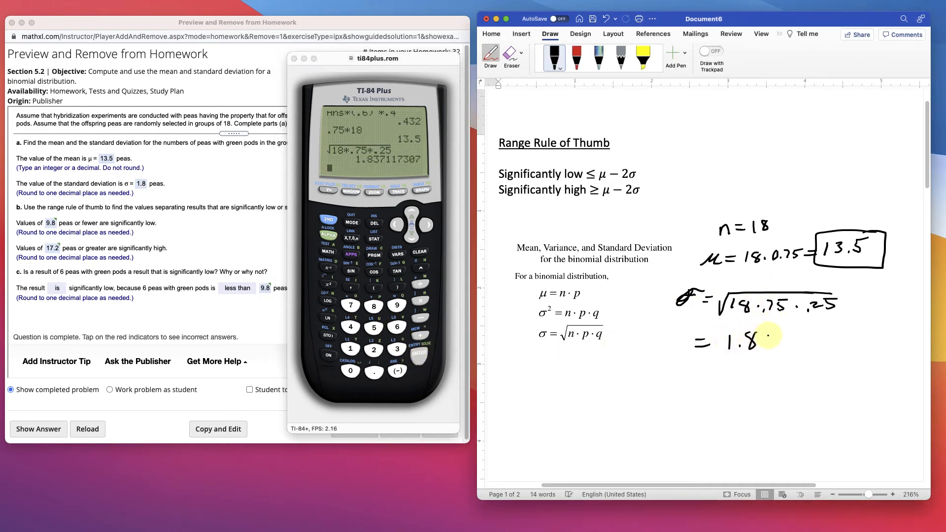
drag(772, 338, 811, 353)
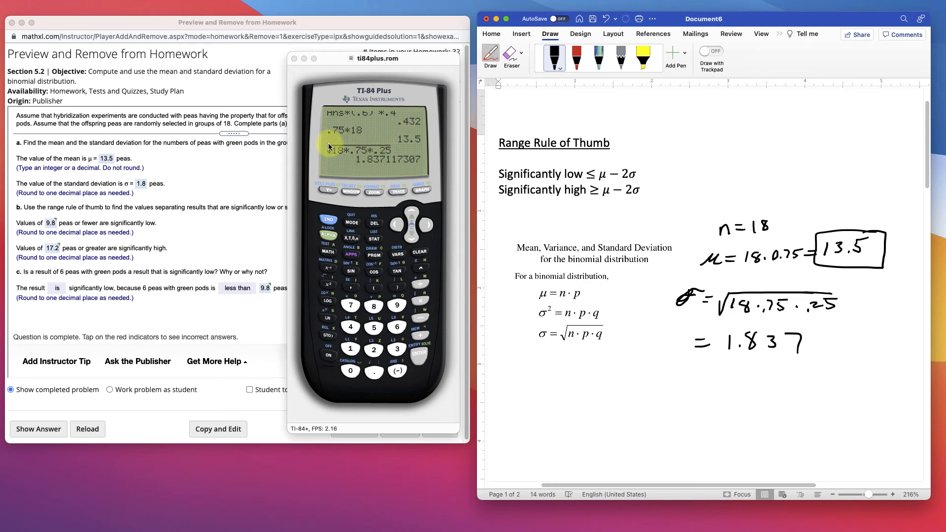
drag(374, 58, 280, 58)
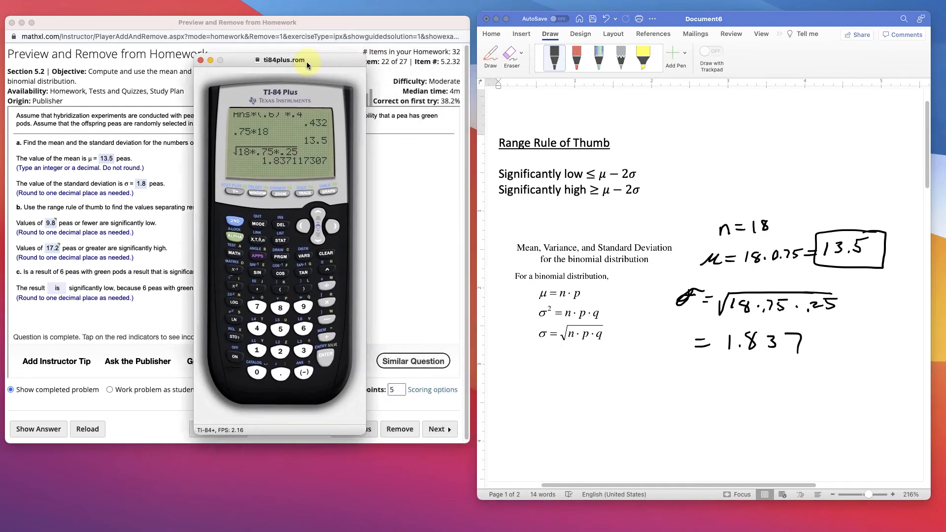
click(201, 60)
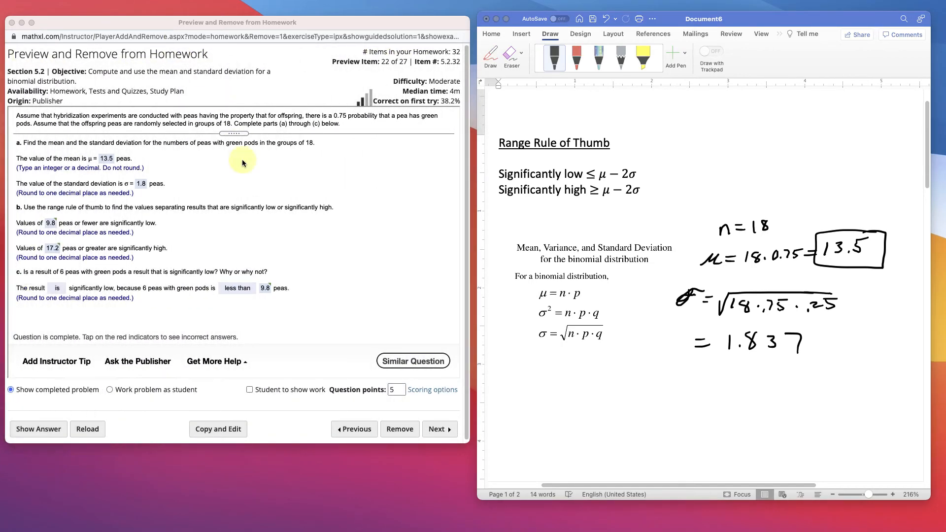
mouse_move(100, 216)
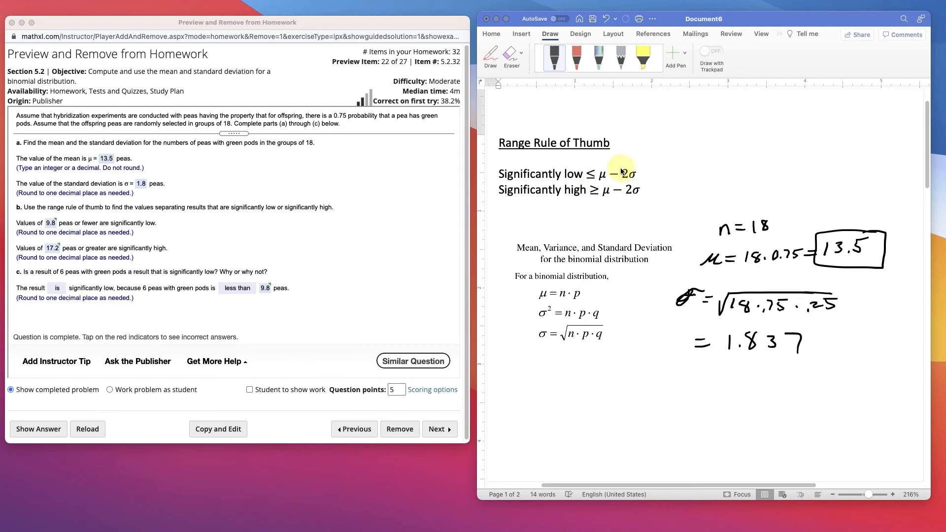
mouse_move(553, 174)
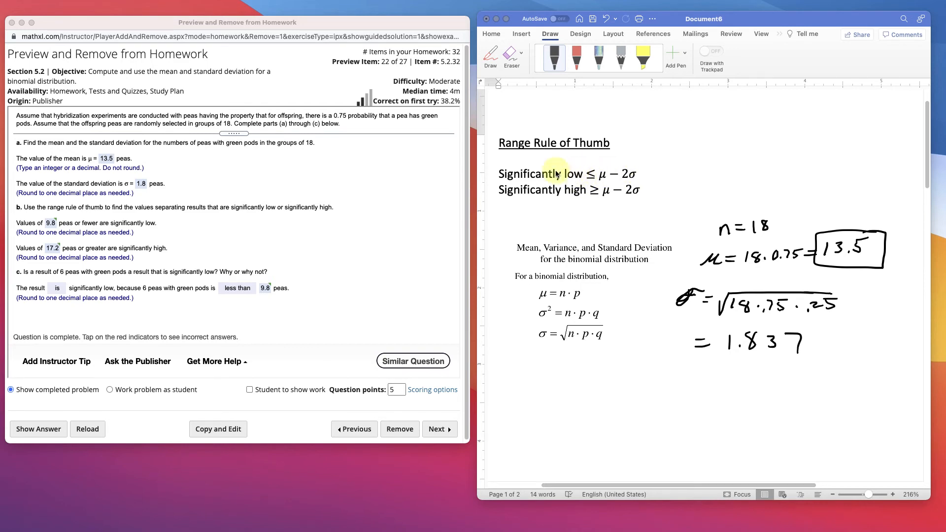
mouse_move(542, 200)
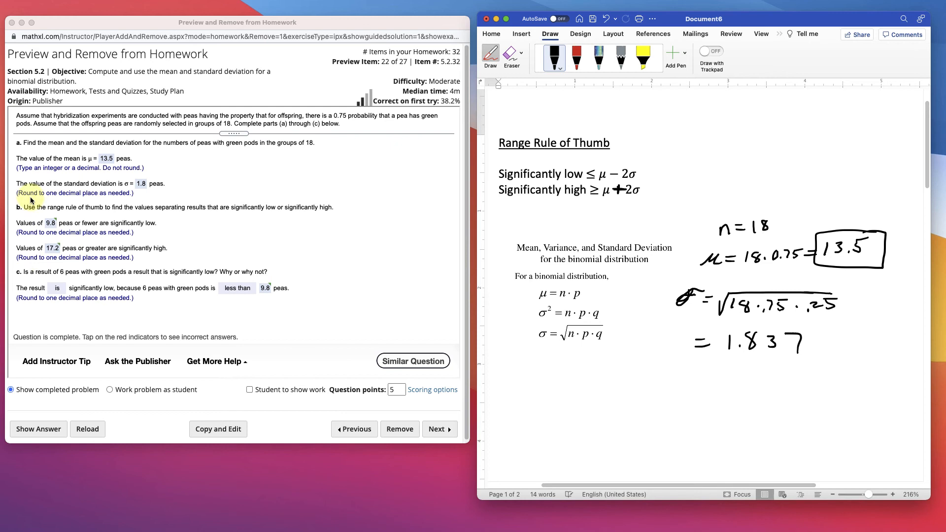
mouse_move(180, 202)
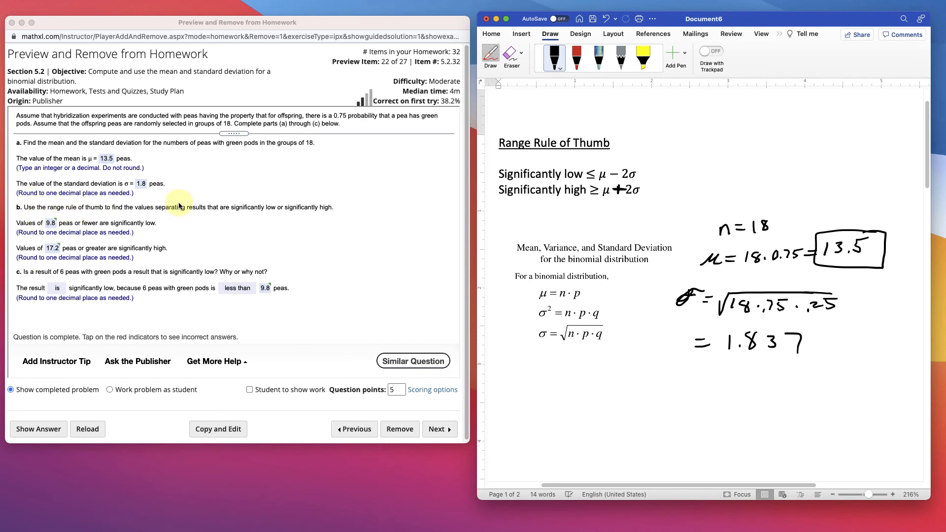
mouse_move(31, 246)
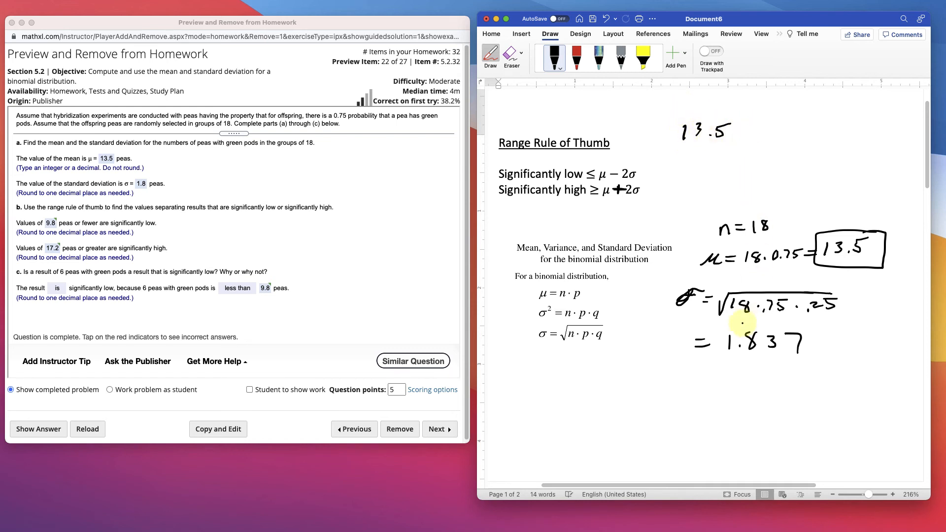
Circle 1.8 in the notes and compute the low limit 13.5 − 2·1.8 = 9.9
drag(730, 329, 762, 344)
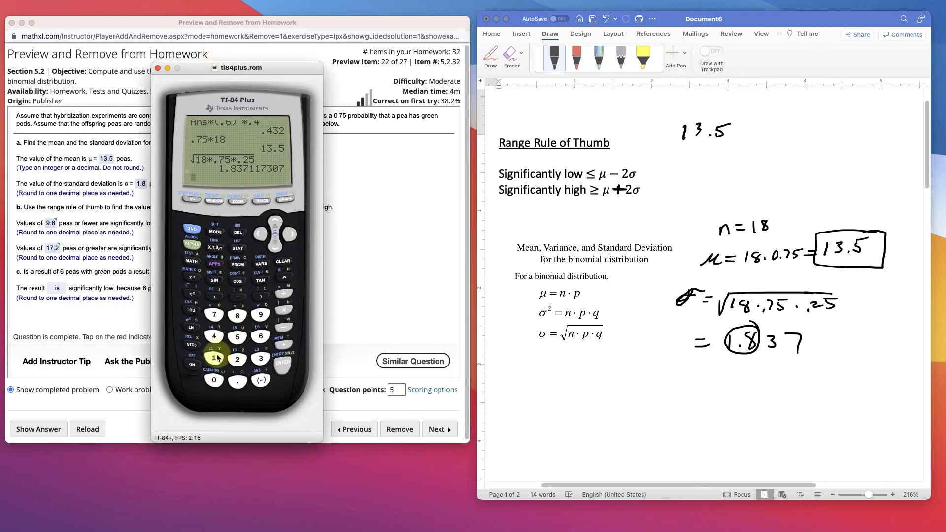
click(260, 356)
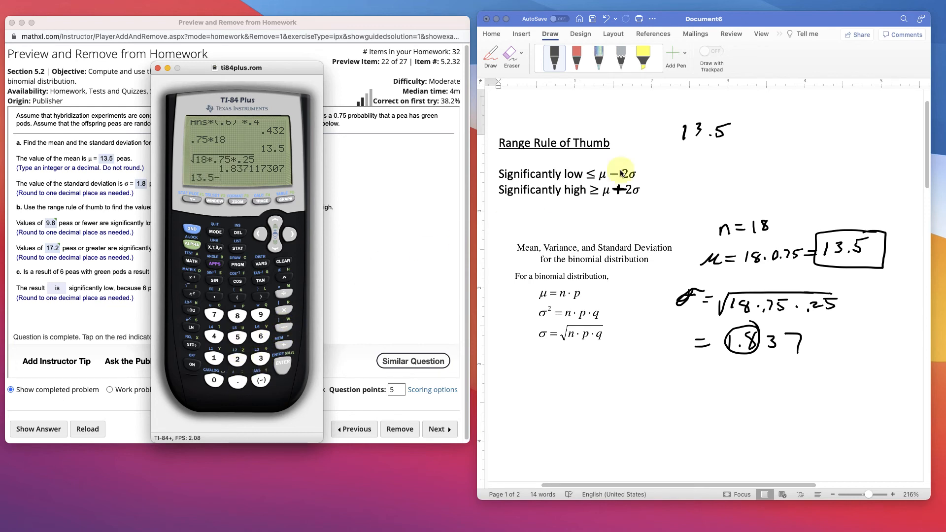
click(238, 335)
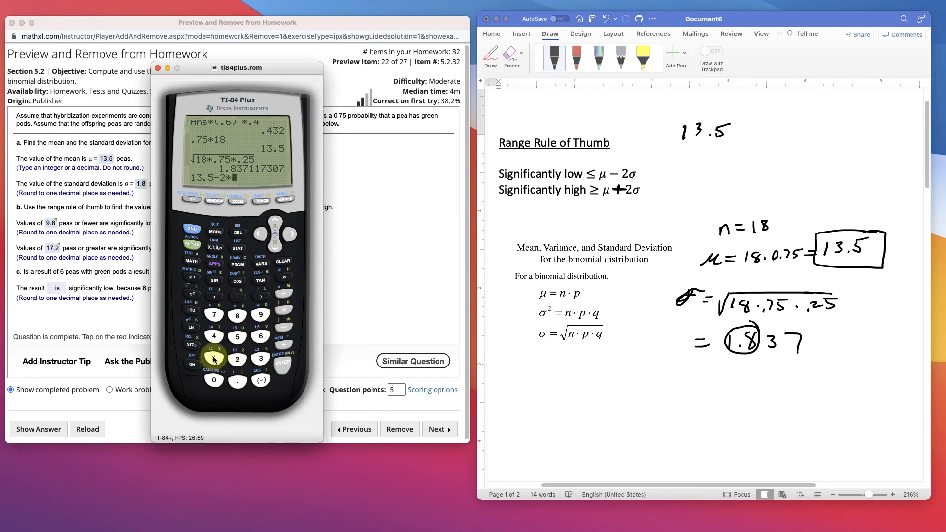
click(237, 315)
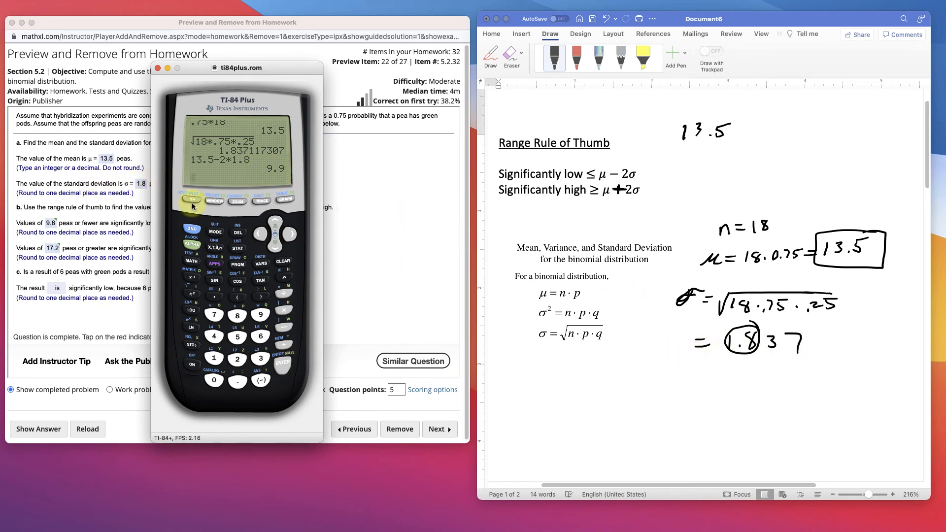
Compute 13.5 − 1.837 = 11.663 and 13.5 − 2·1.837 = 9.826, then reposition the calculator
click(281, 363)
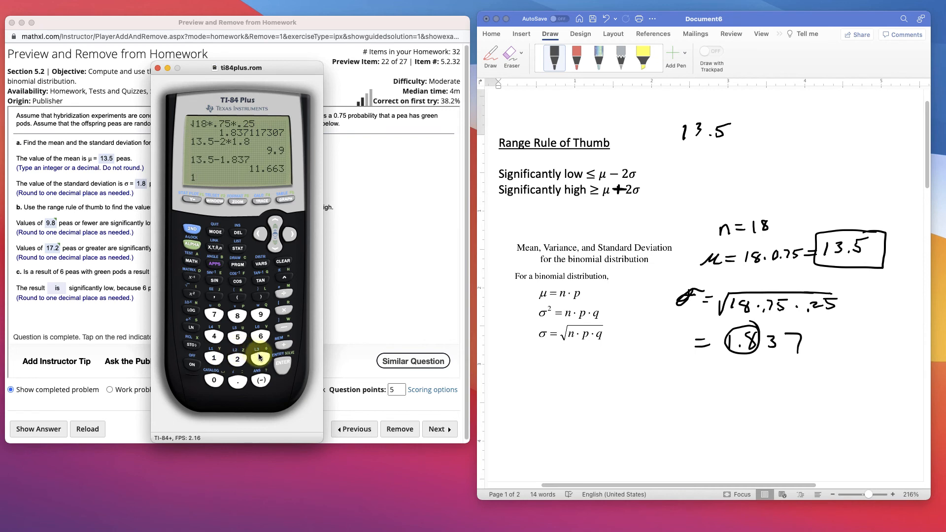
click(260, 357)
text(3.5-2*1.837)
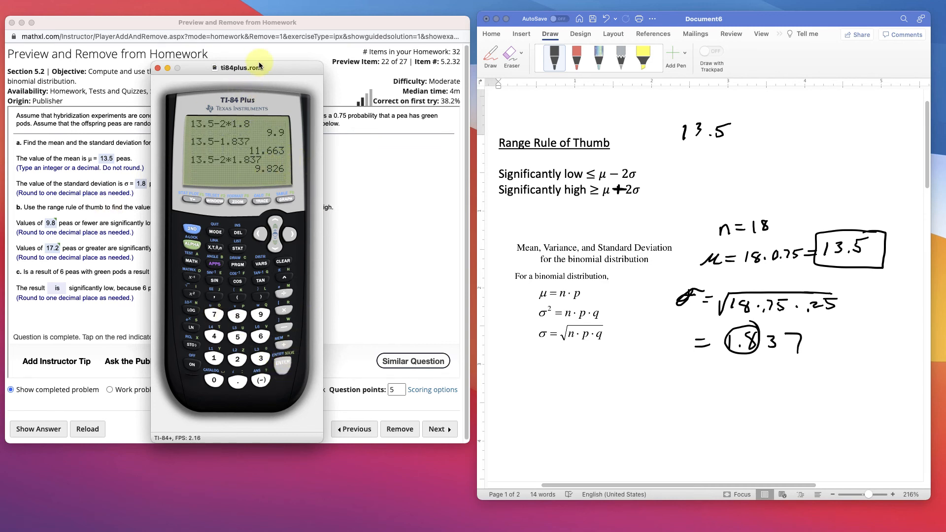
drag(238, 67, 374, 48)
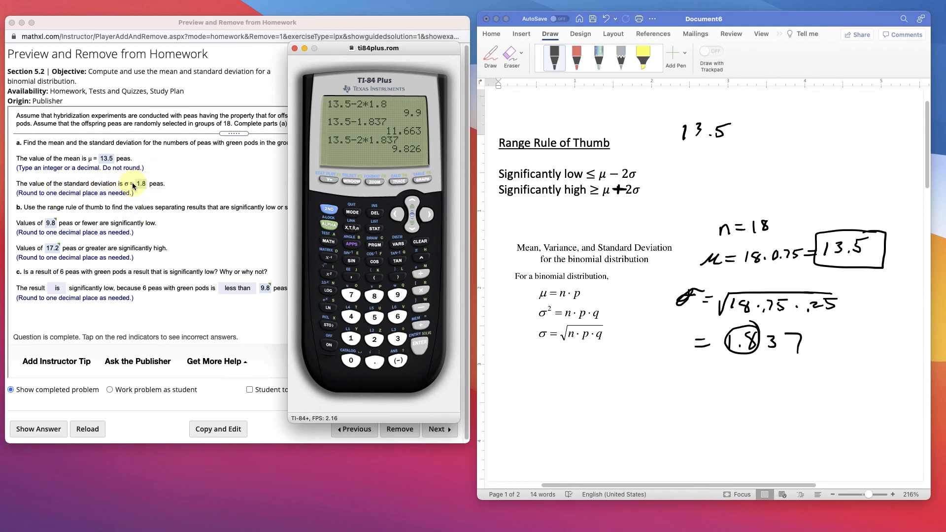
mouse_move(49, 224)
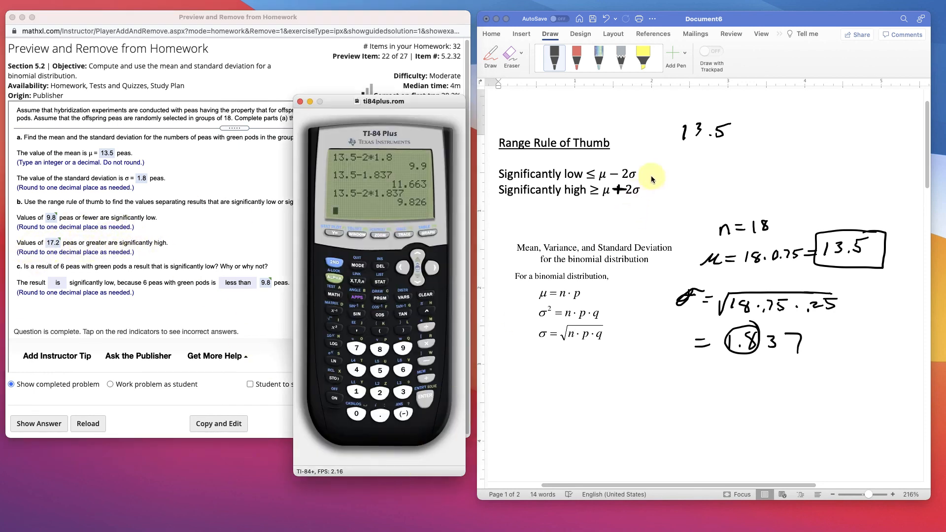
mouse_move(807, 366)
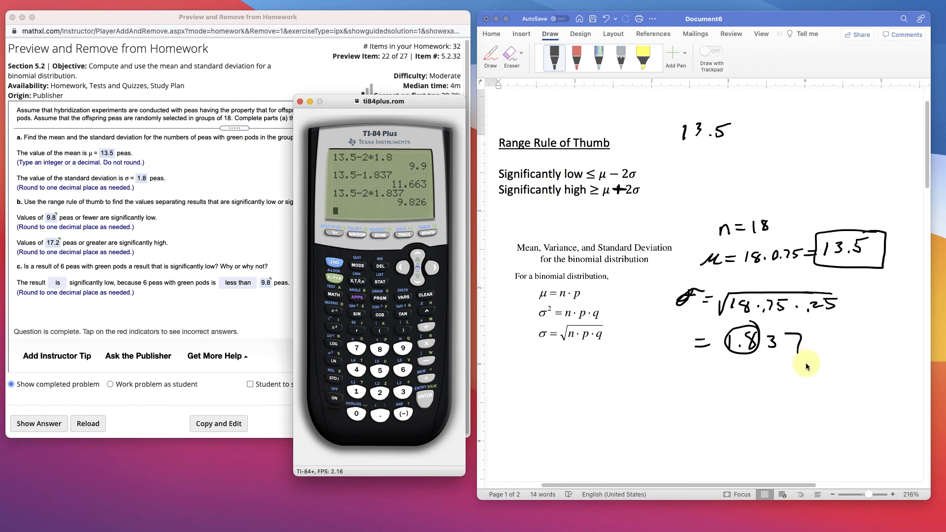
Compute the high limit 13.5 + 2·1.837 = 17.174 and move the calculator out of view
click(356, 391)
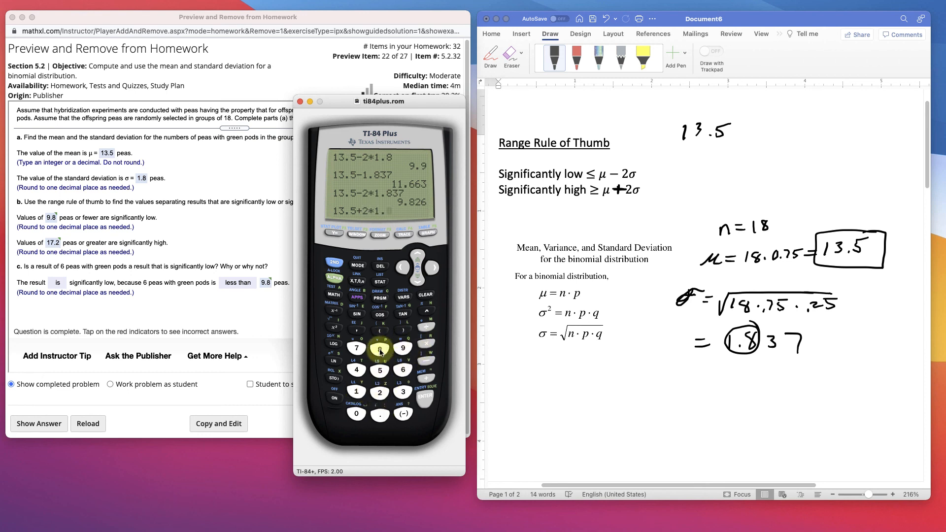
click(425, 396)
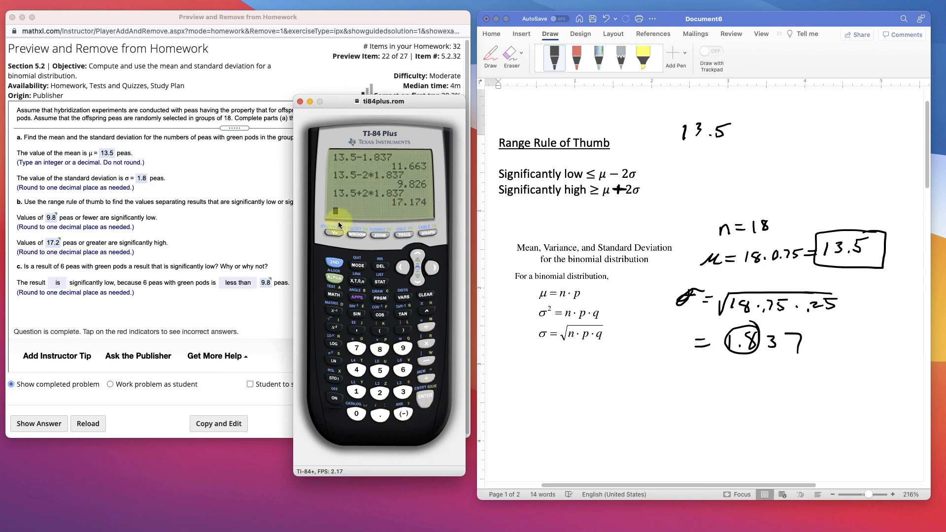
mouse_move(369, 203)
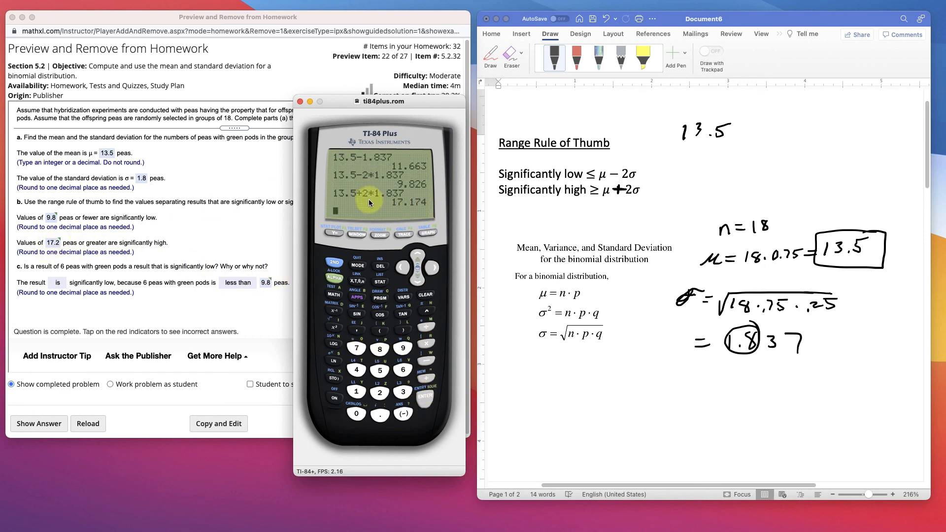
drag(378, 100, 352, 104)
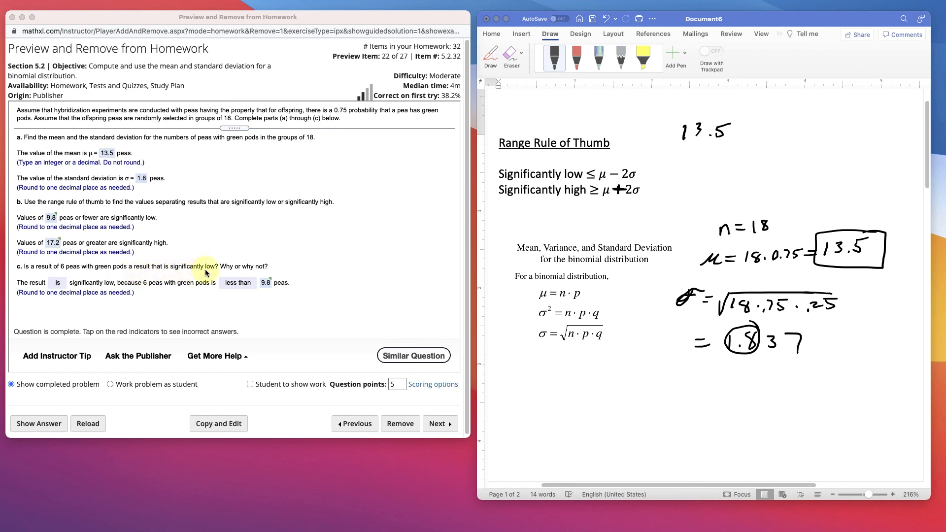
mouse_move(92, 270)
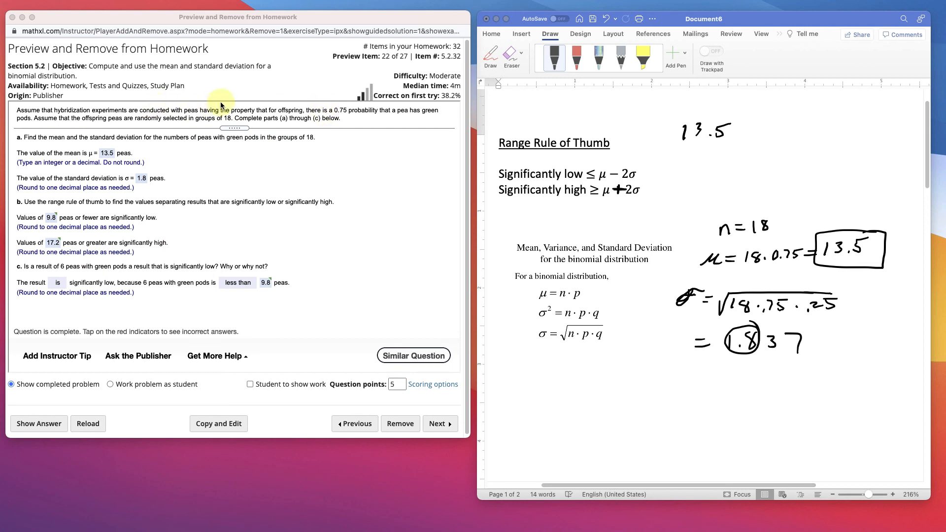
mouse_move(227, 309)
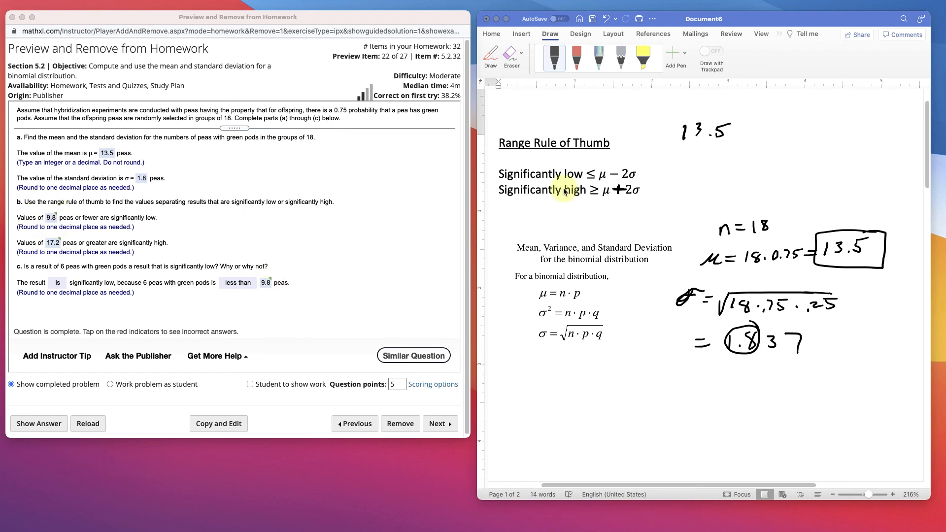
mouse_move(53, 216)
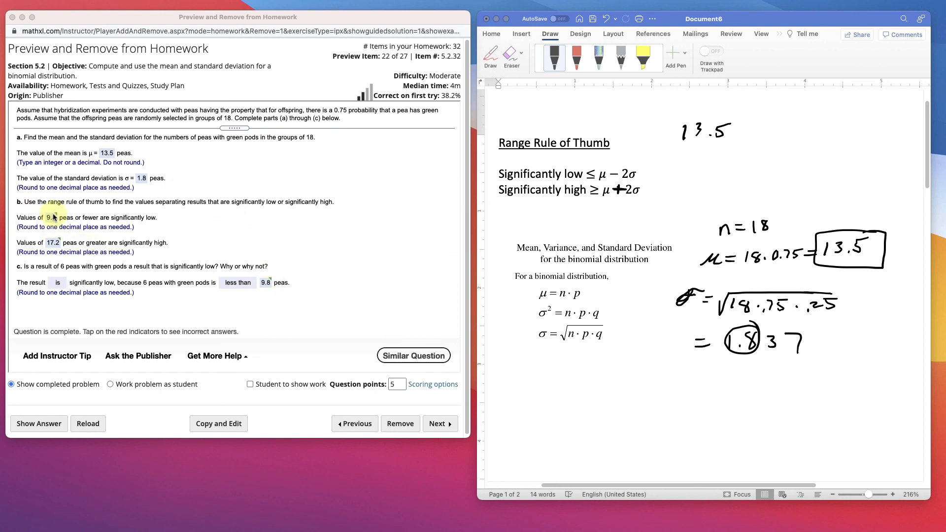